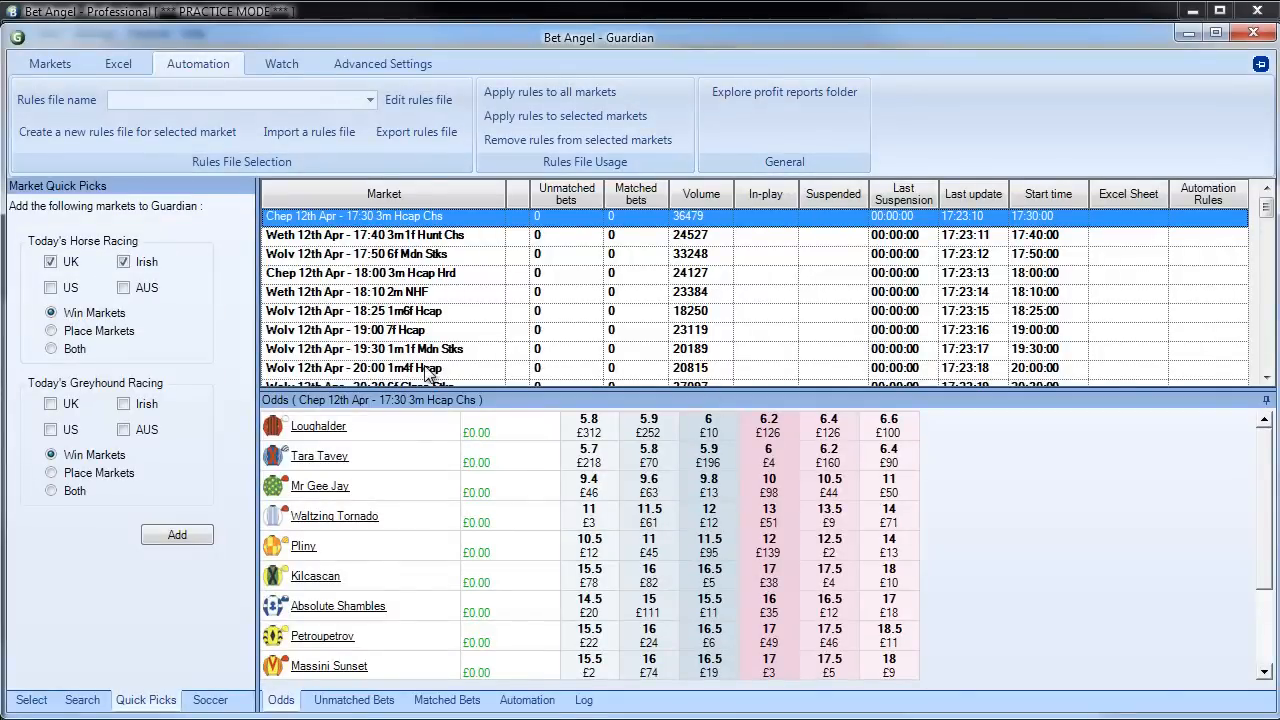
{"action": "mouse_move", "coordinate": [372, 180]}
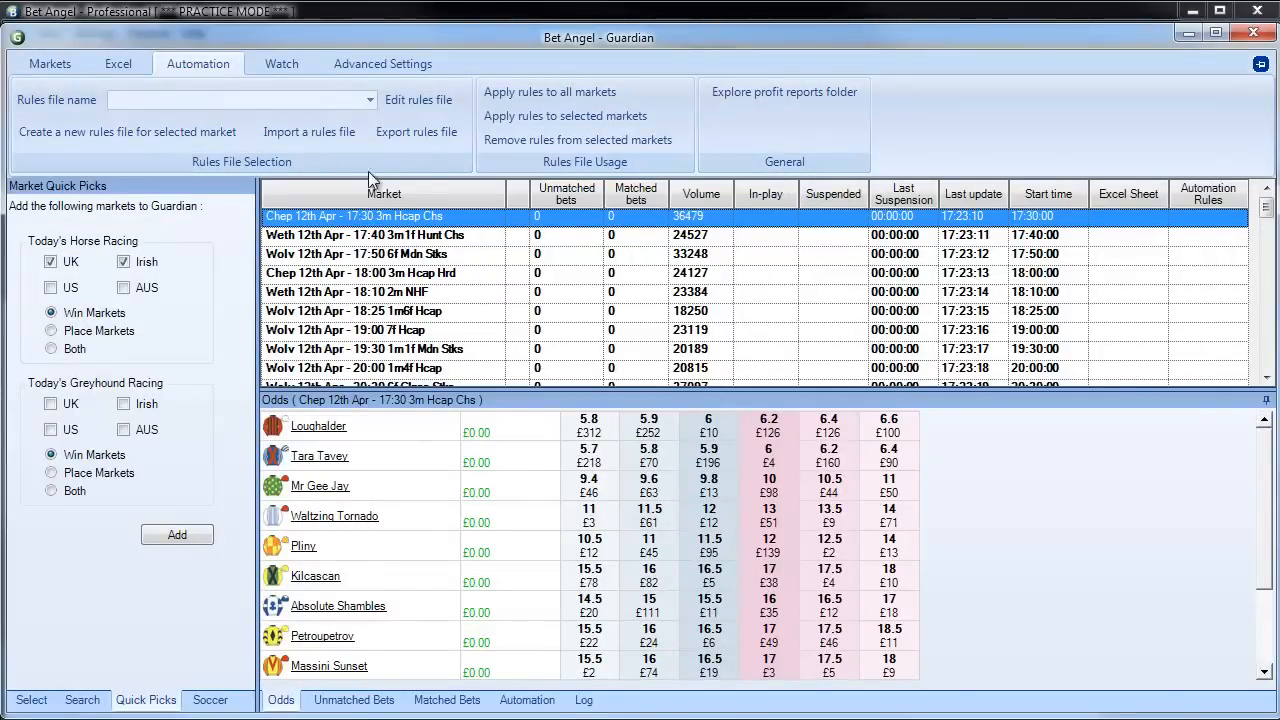
Browse the Excel, market and refresh settings, then set the rule type to Place Back Bet.
{"action": "left_click", "coordinate": [118, 63]}
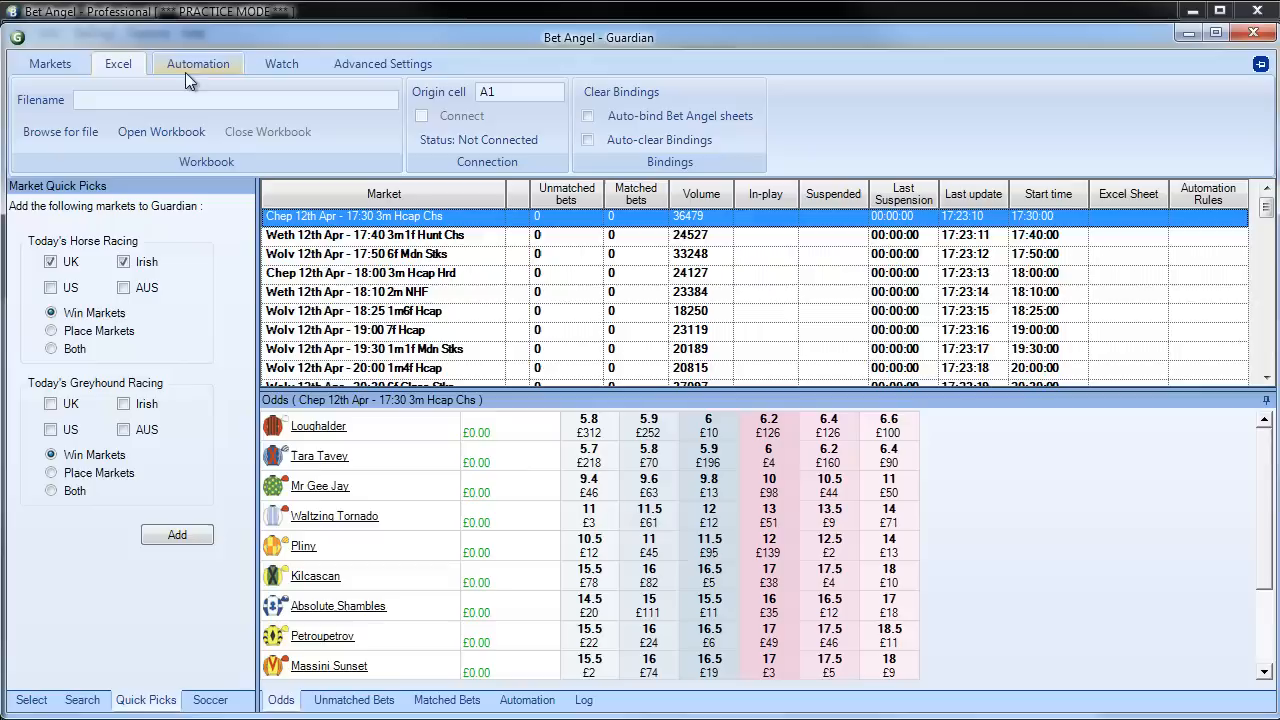
{"action": "left_click", "coordinate": [49, 63]}
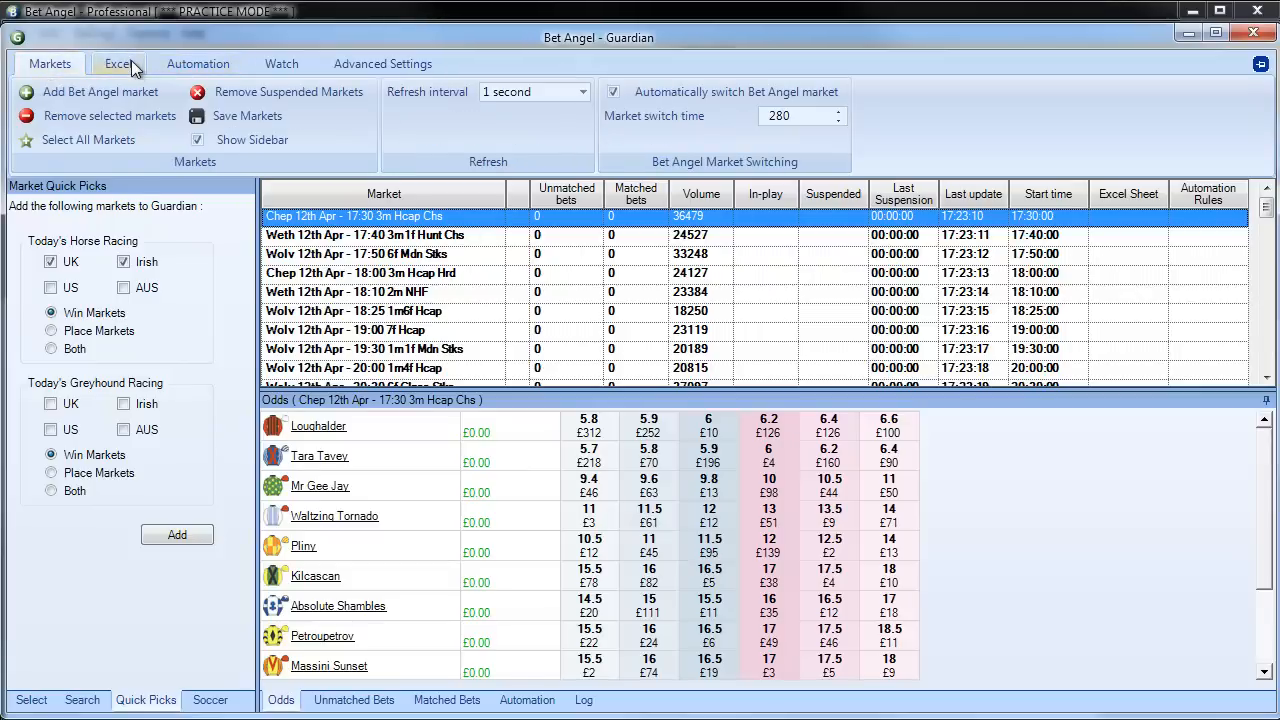
{"action": "left_click", "coordinate": [382, 63]}
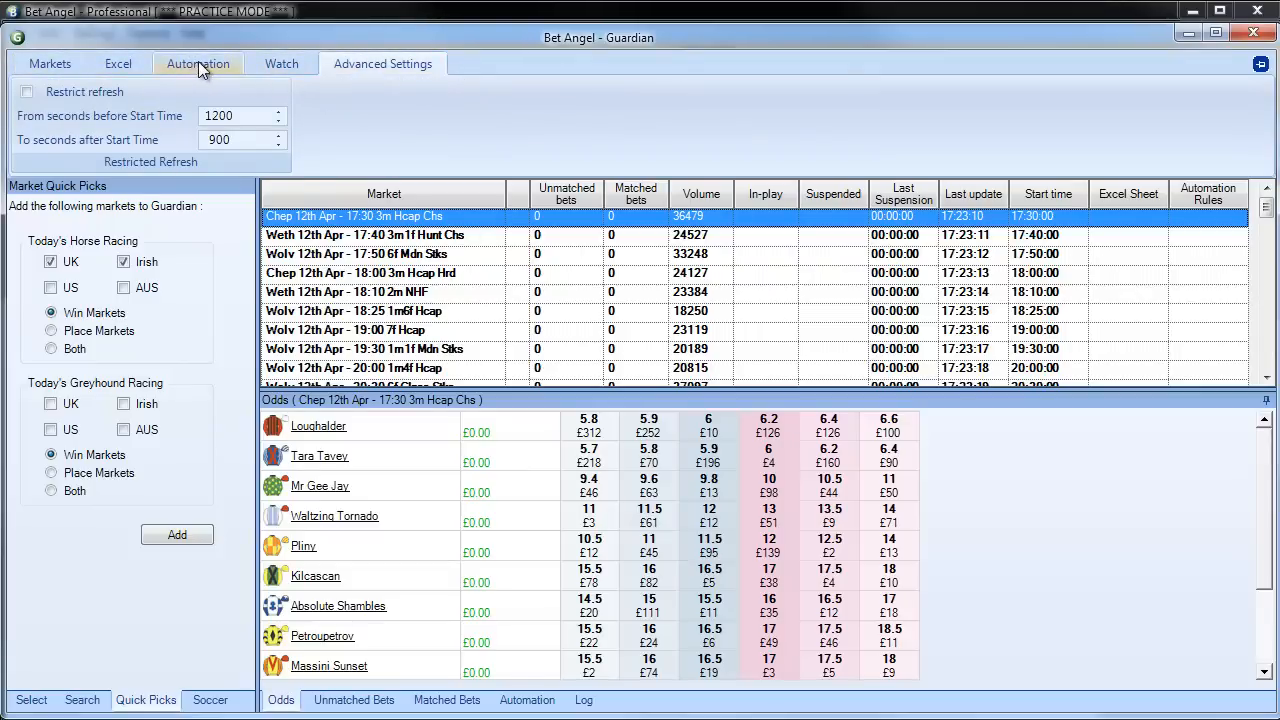
{"action": "left_click", "coordinate": [198, 63]}
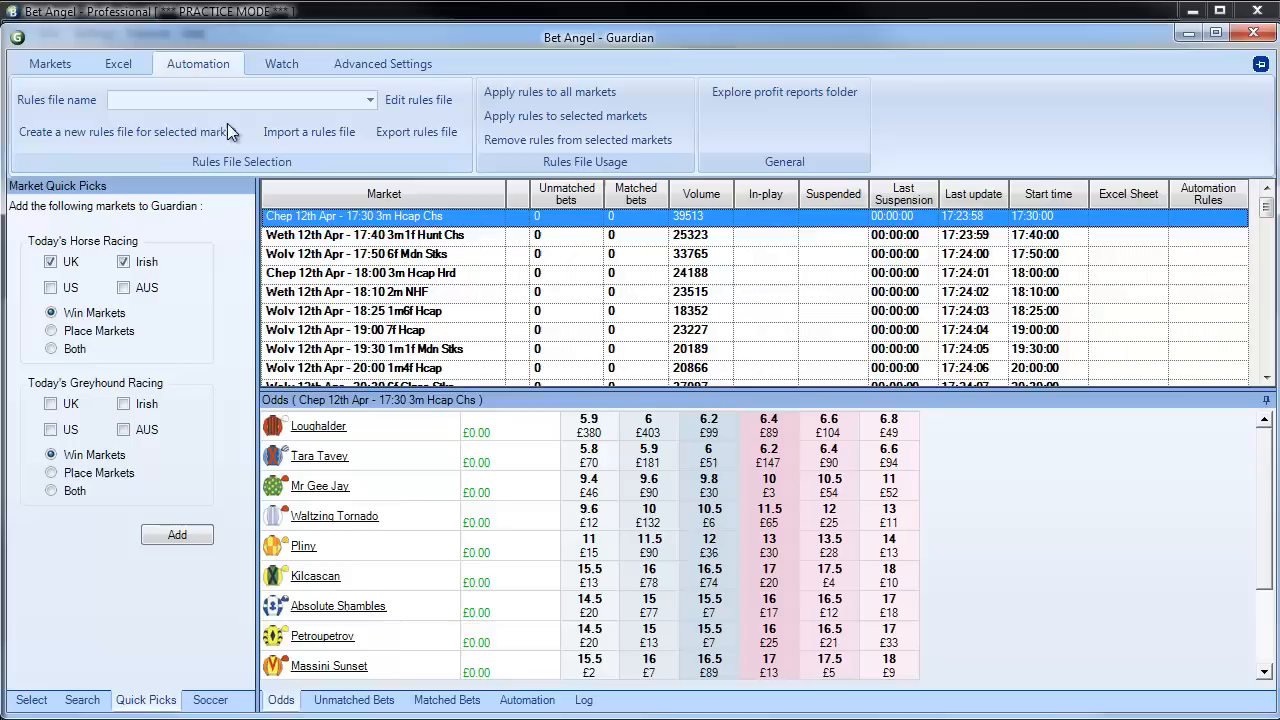
{"action": "mouse_move", "coordinate": [133, 131]}
{"action": "type", "text": "Equal payout runner one"}
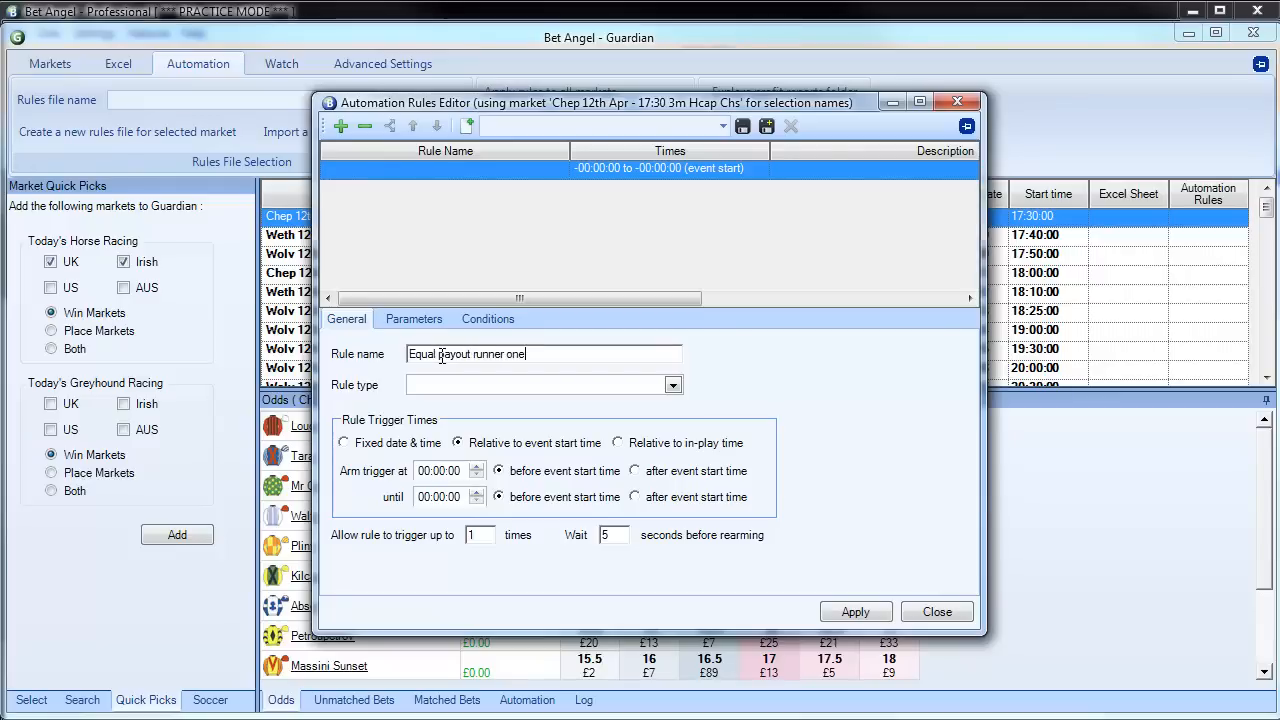
{"action": "left_click", "coordinate": [672, 385]}
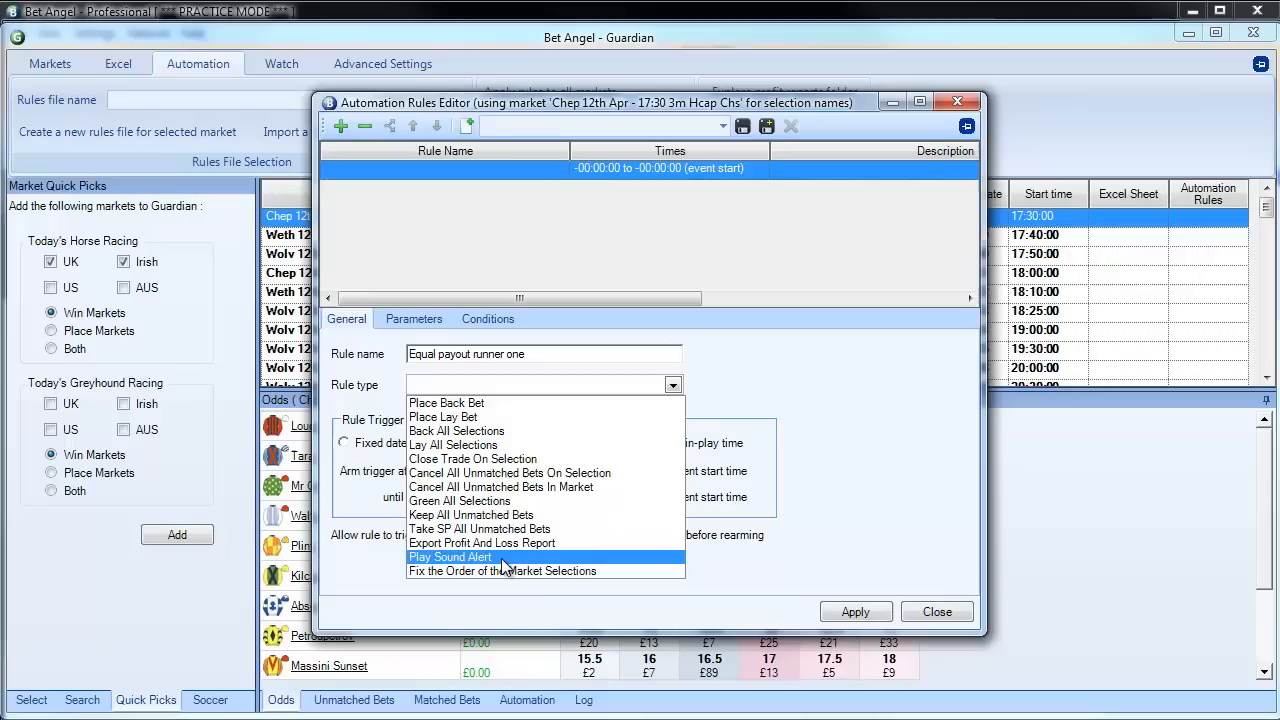
{"action": "mouse_move", "coordinate": [505, 571]}
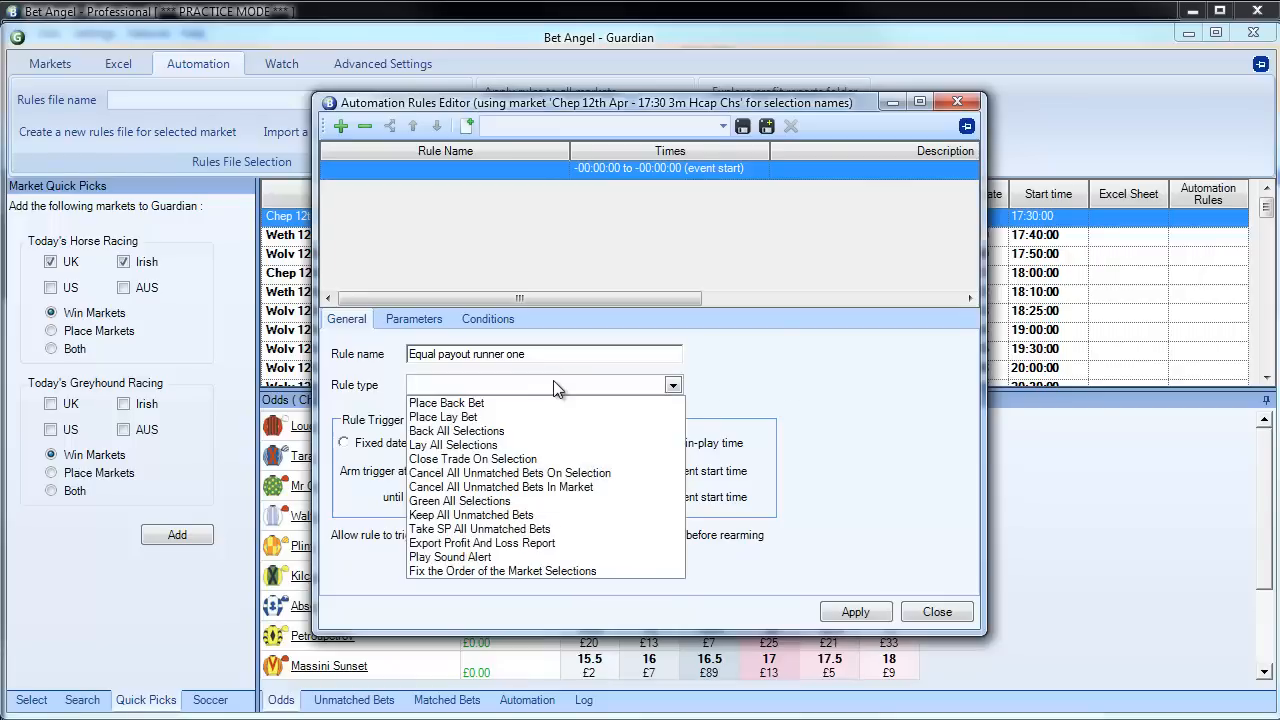
{"action": "left_click", "coordinate": [447, 402]}
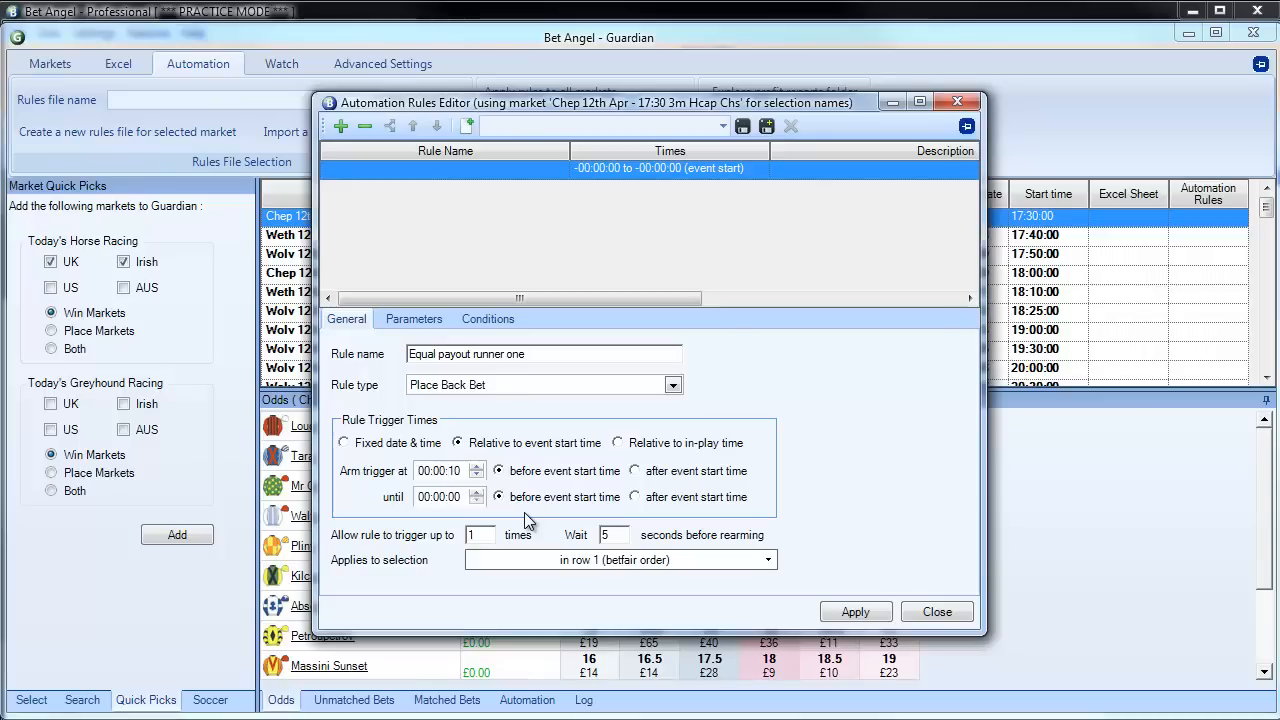
{"action": "mouse_move", "coordinate": [455, 340]}
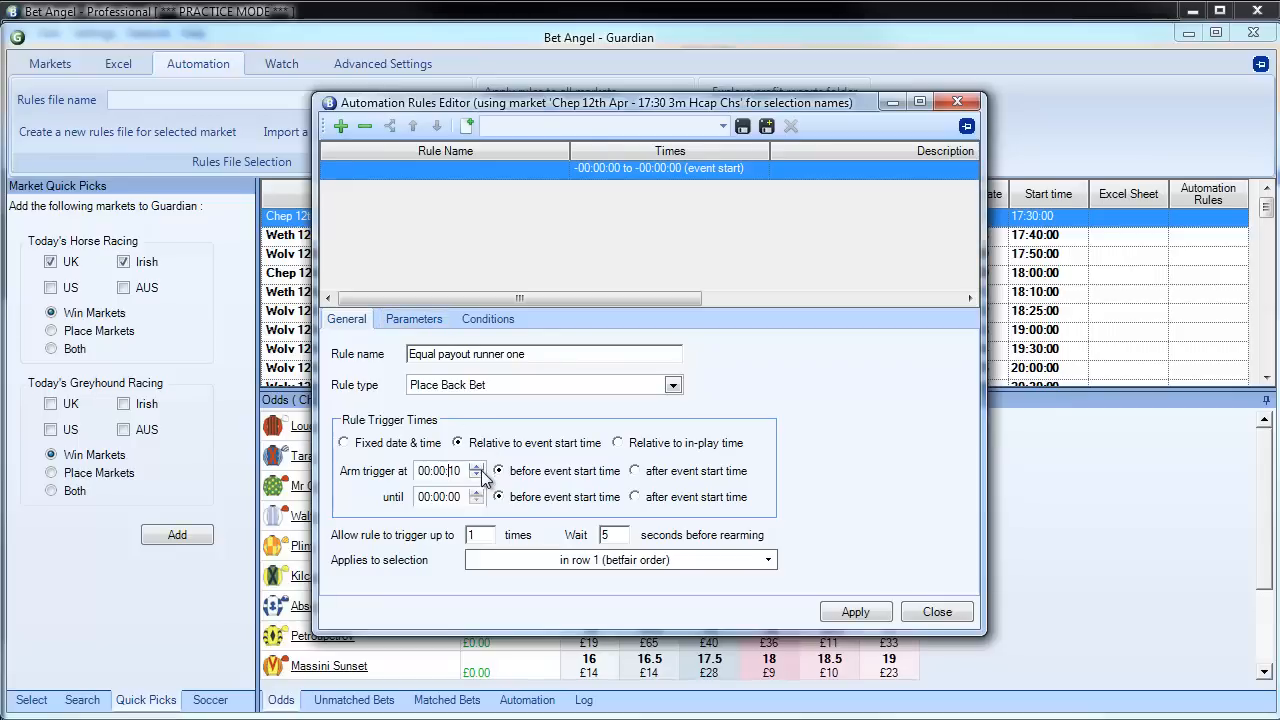
Set Place at to Best market price and the stake to 10 By book%.
{"action": "left_click", "coordinate": [413, 318]}
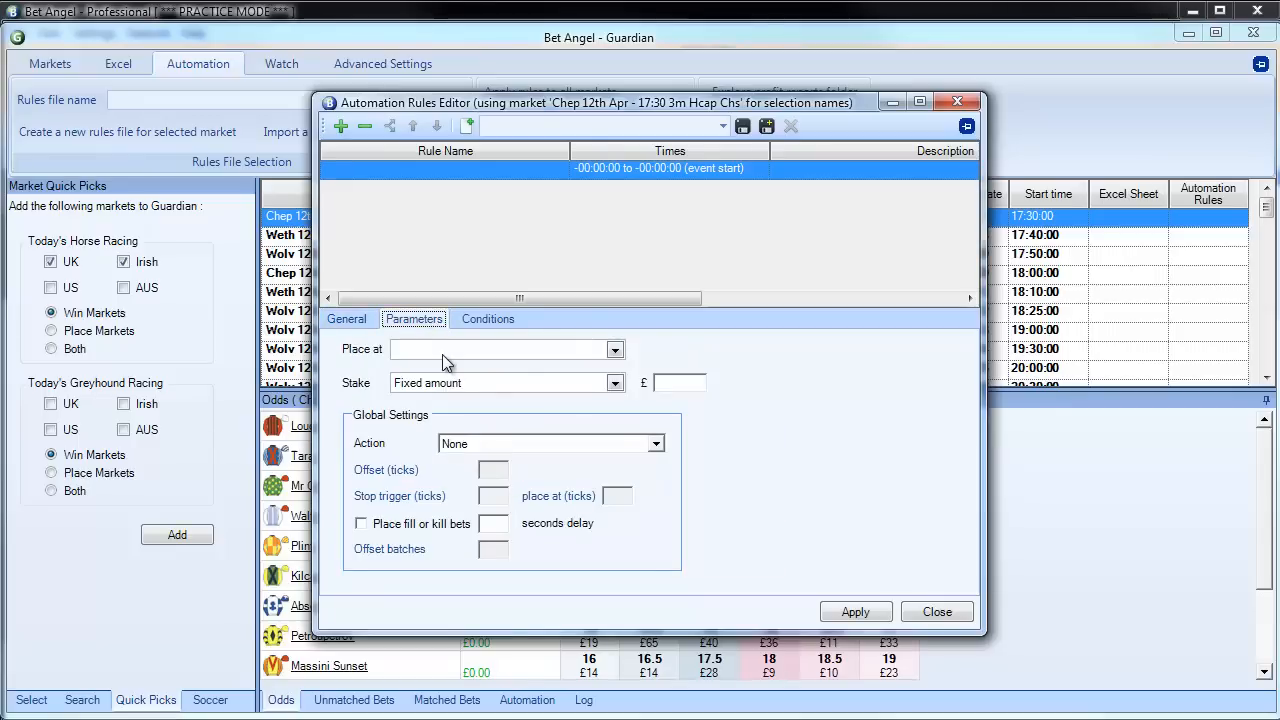
{"action": "left_click", "coordinate": [614, 349]}
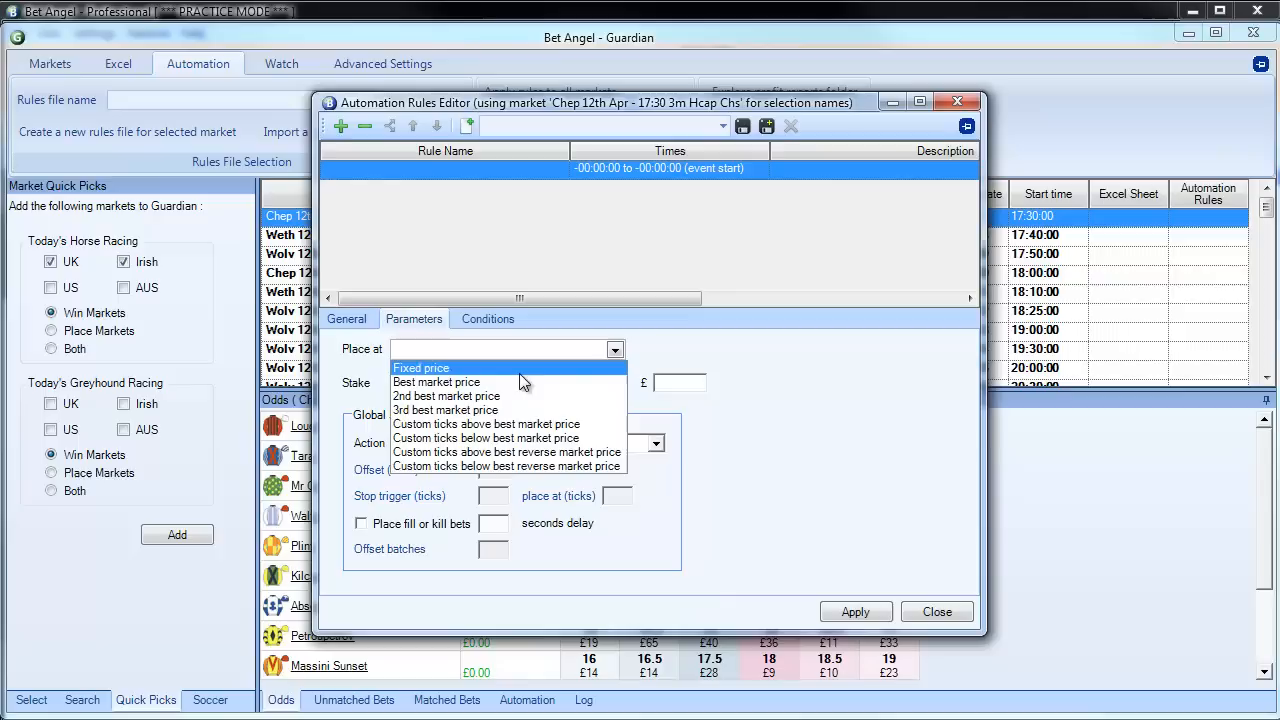
{"action": "left_click", "coordinate": [435, 382]}
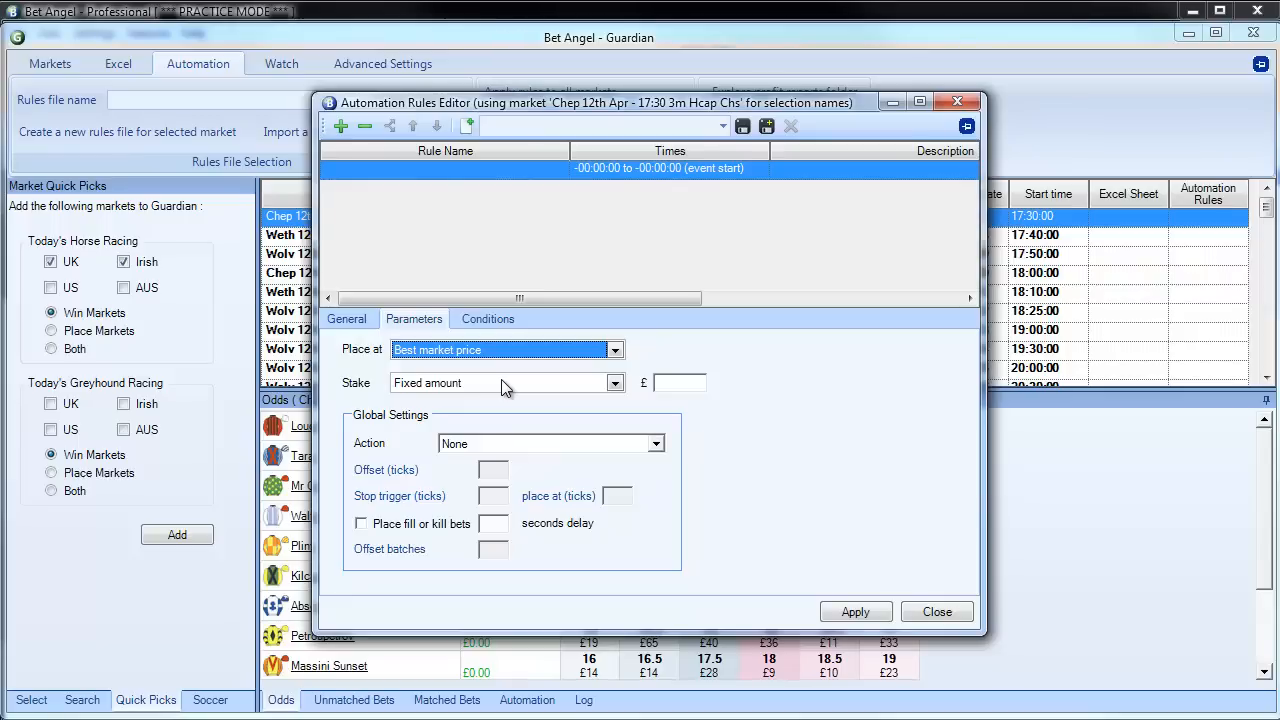
{"action": "left_click", "coordinate": [614, 382]}
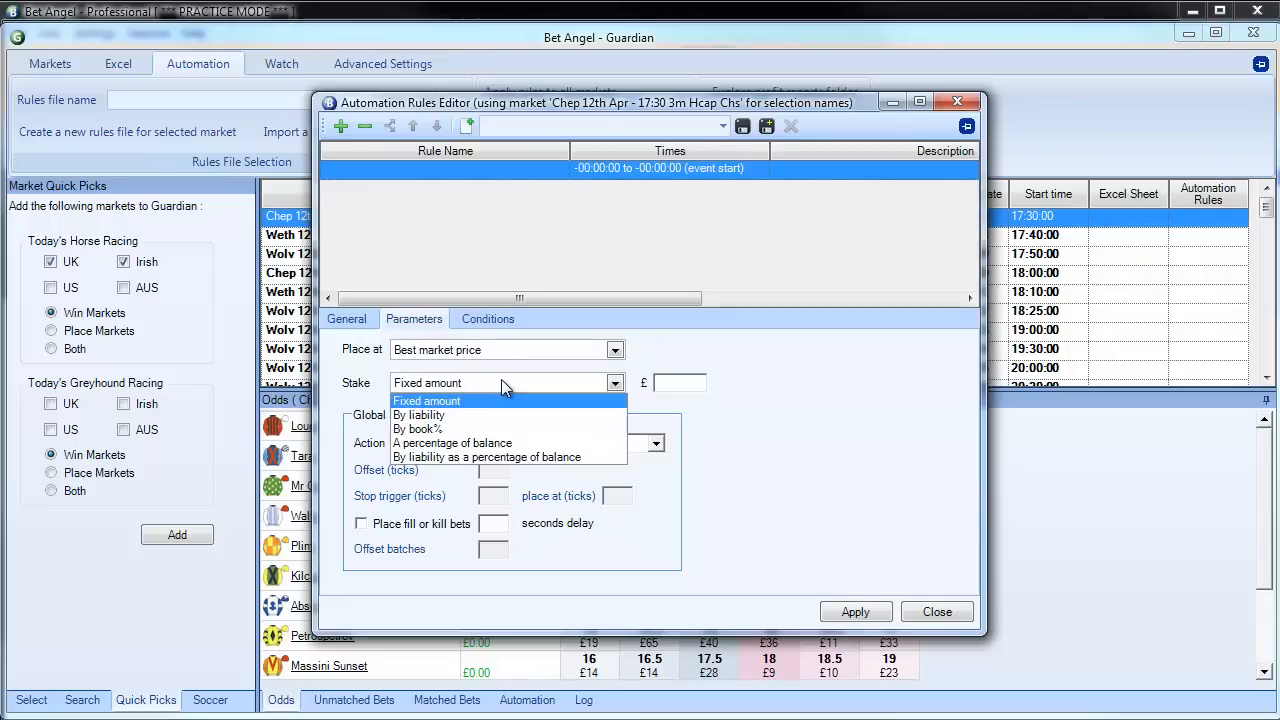
{"action": "left_click", "coordinate": [427, 401]}
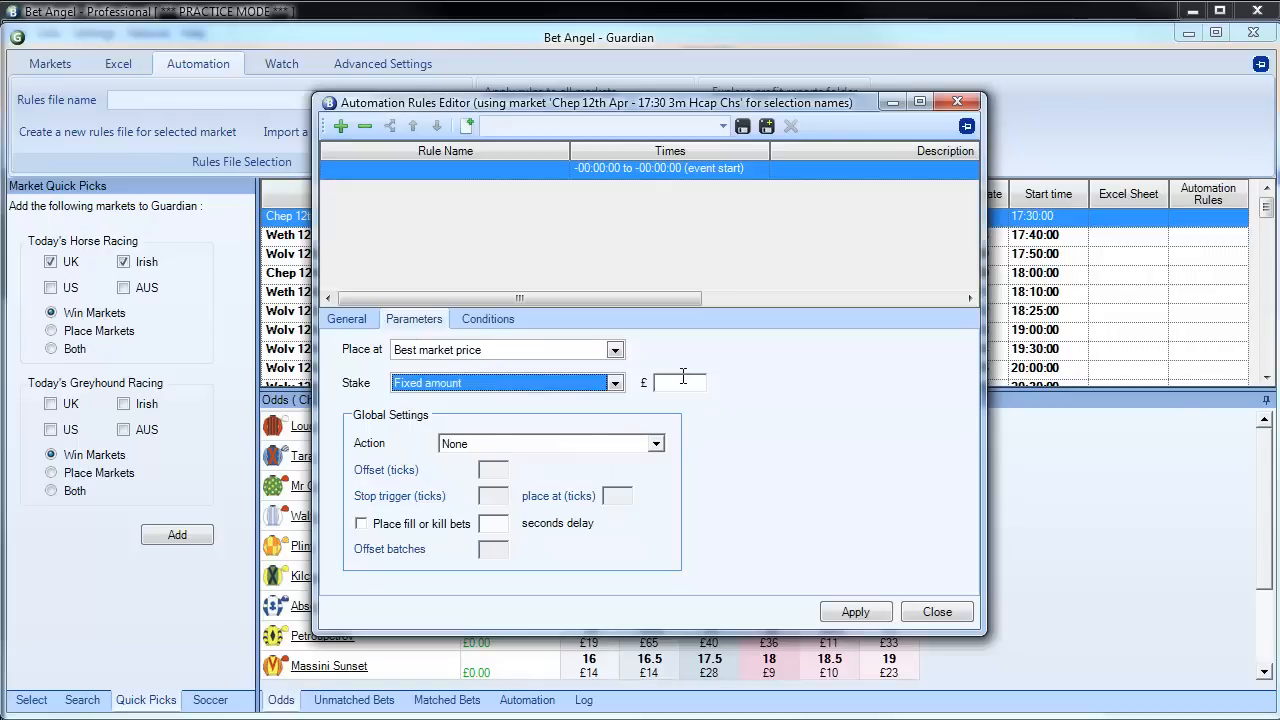
{"action": "type", "text": "10"}
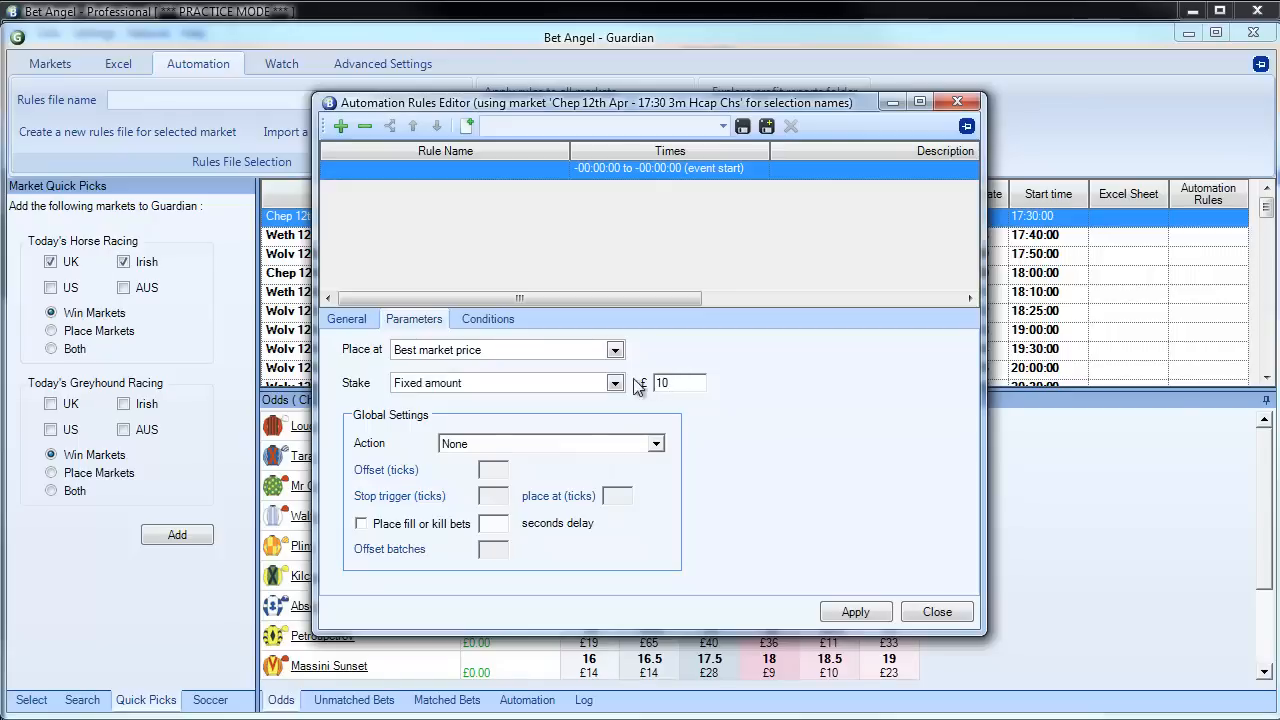
{"action": "left_click", "coordinate": [614, 382]}
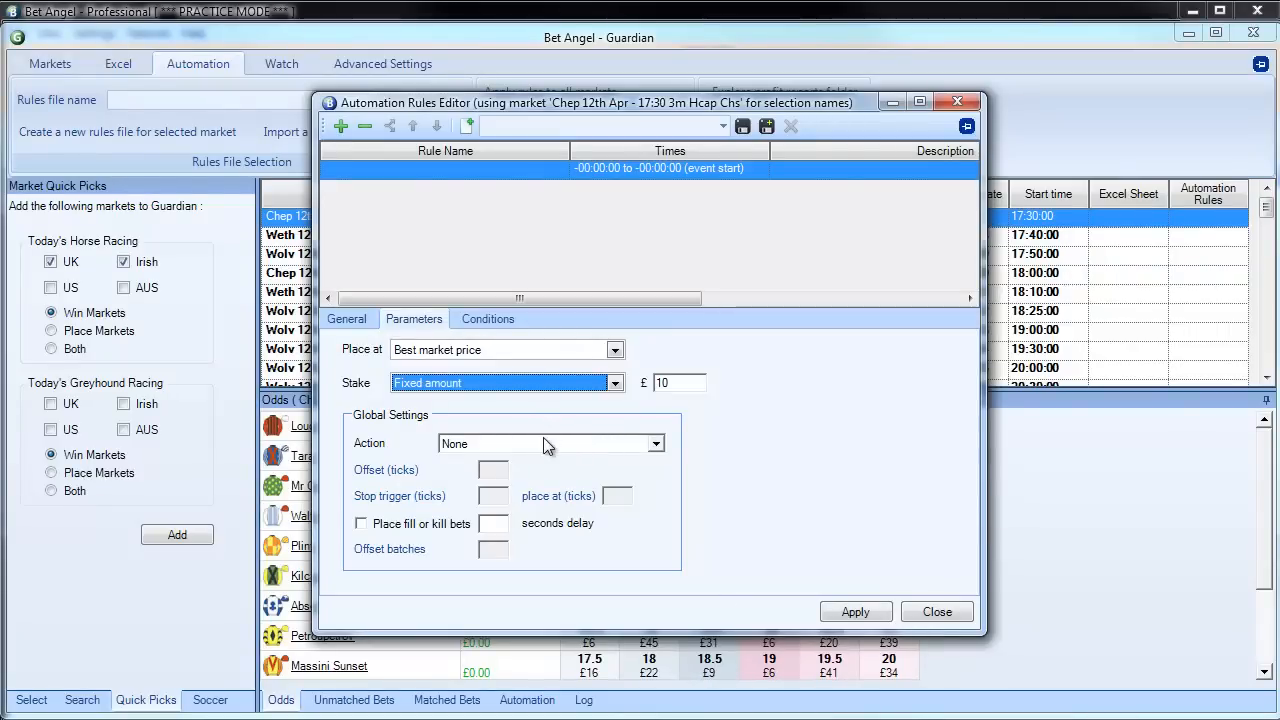
{"action": "left_click", "coordinate": [550, 443]}
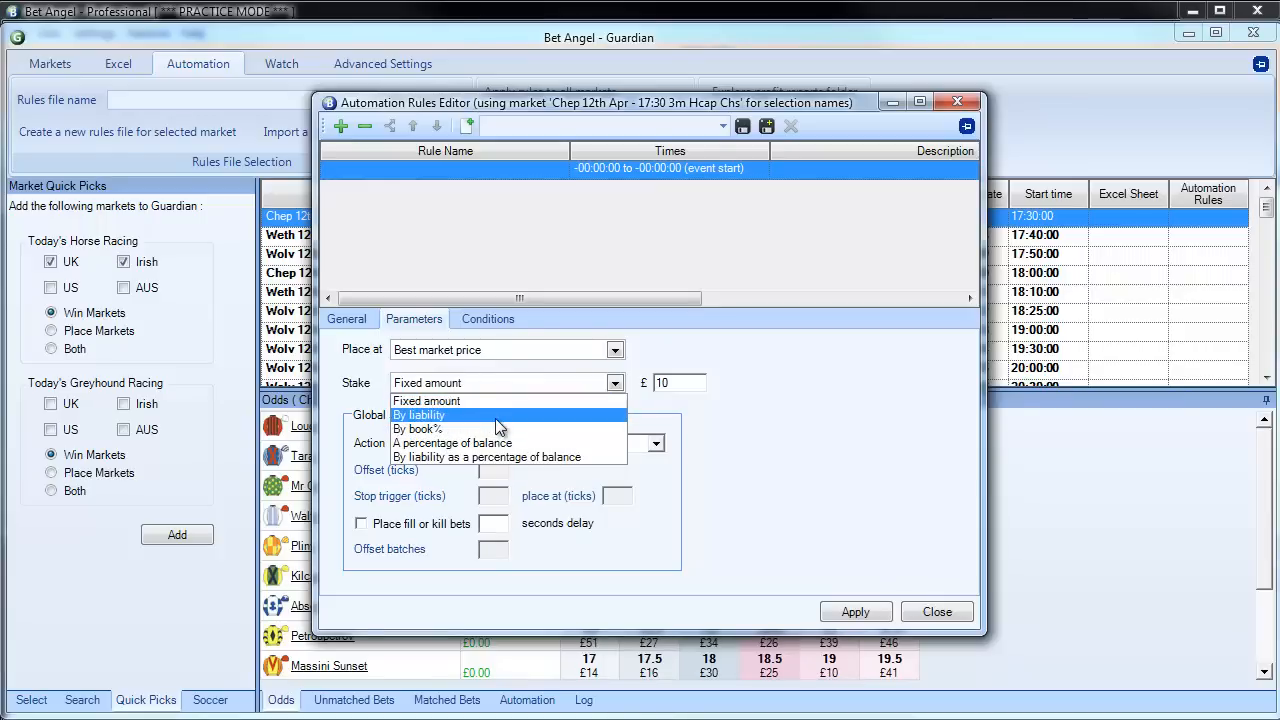
{"action": "mouse_move", "coordinate": [490, 443]}
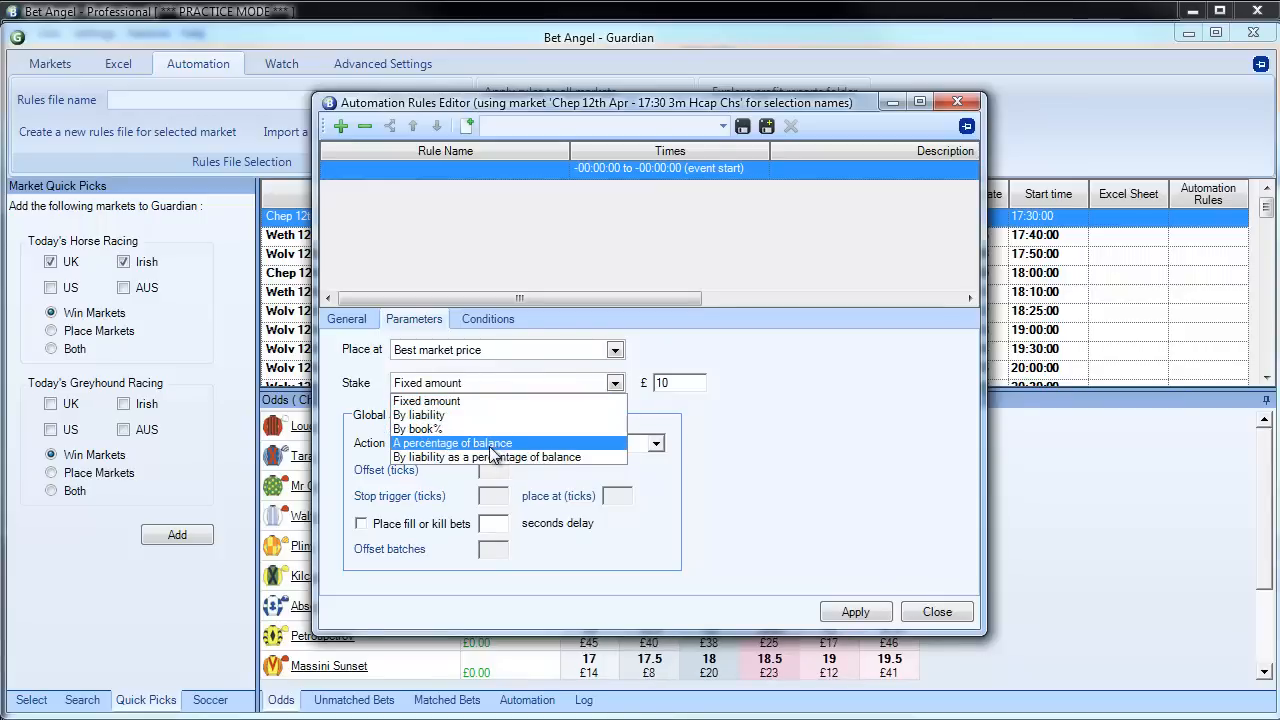
{"action": "mouse_move", "coordinate": [480, 428]}
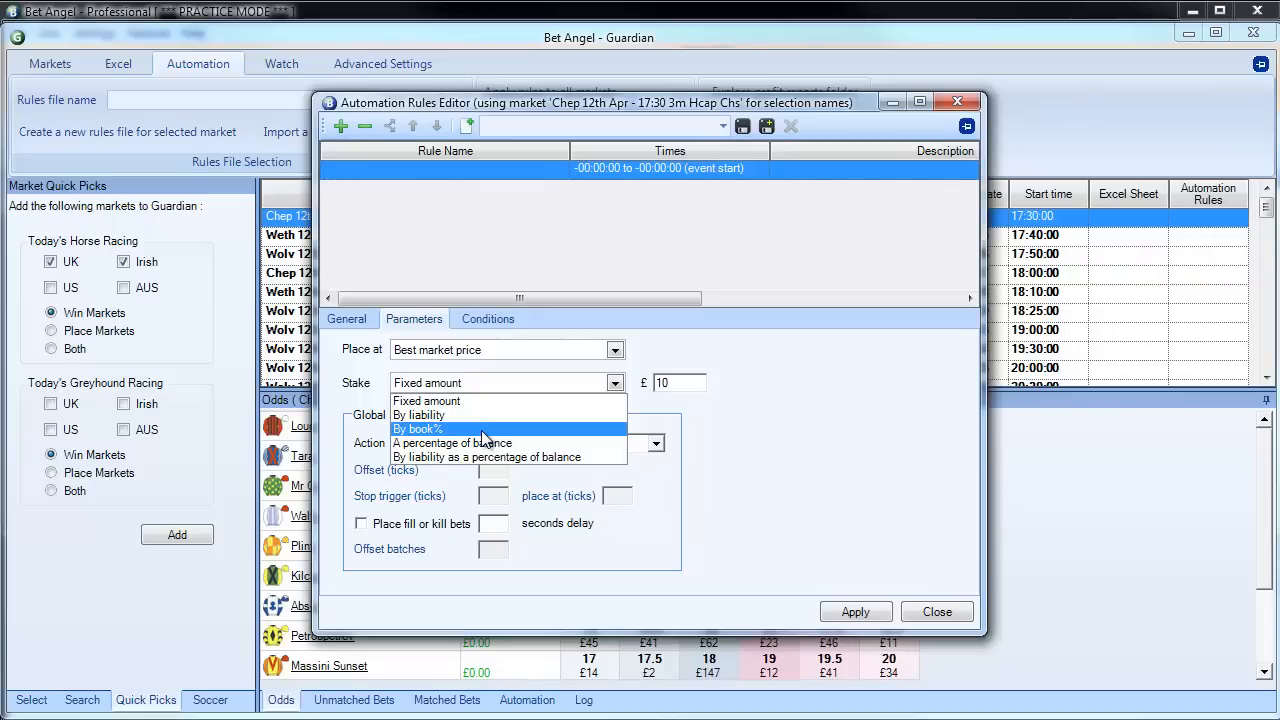
{"action": "left_click", "coordinate": [419, 429]}
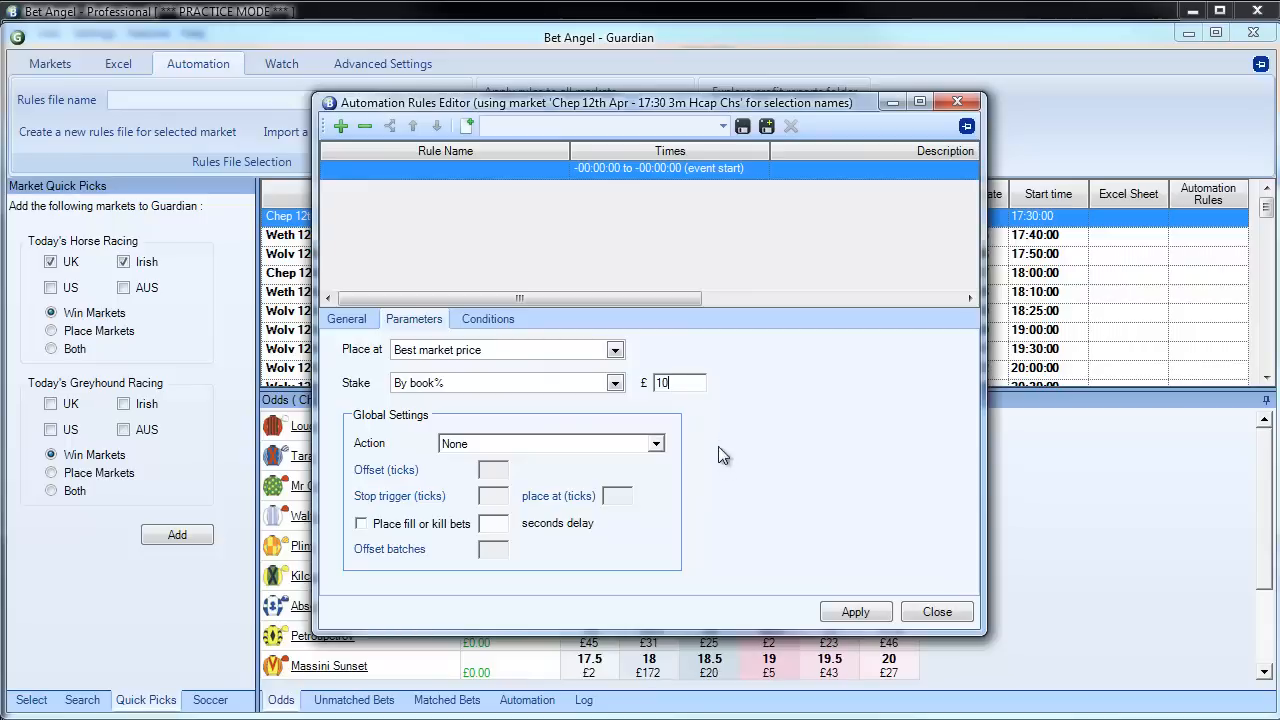
Add then delete an empty trigger condition so the rule has no conditions.
{"action": "left_click", "coordinate": [487, 318]}
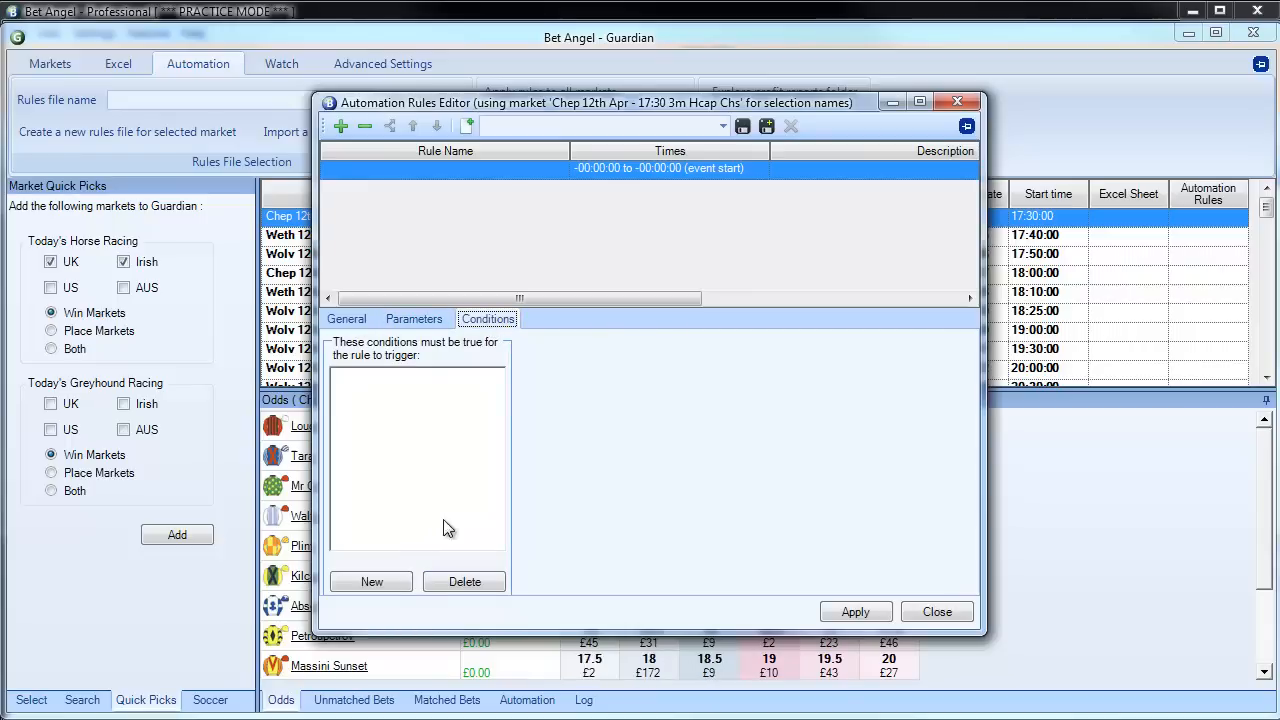
{"action": "left_click", "coordinate": [371, 581]}
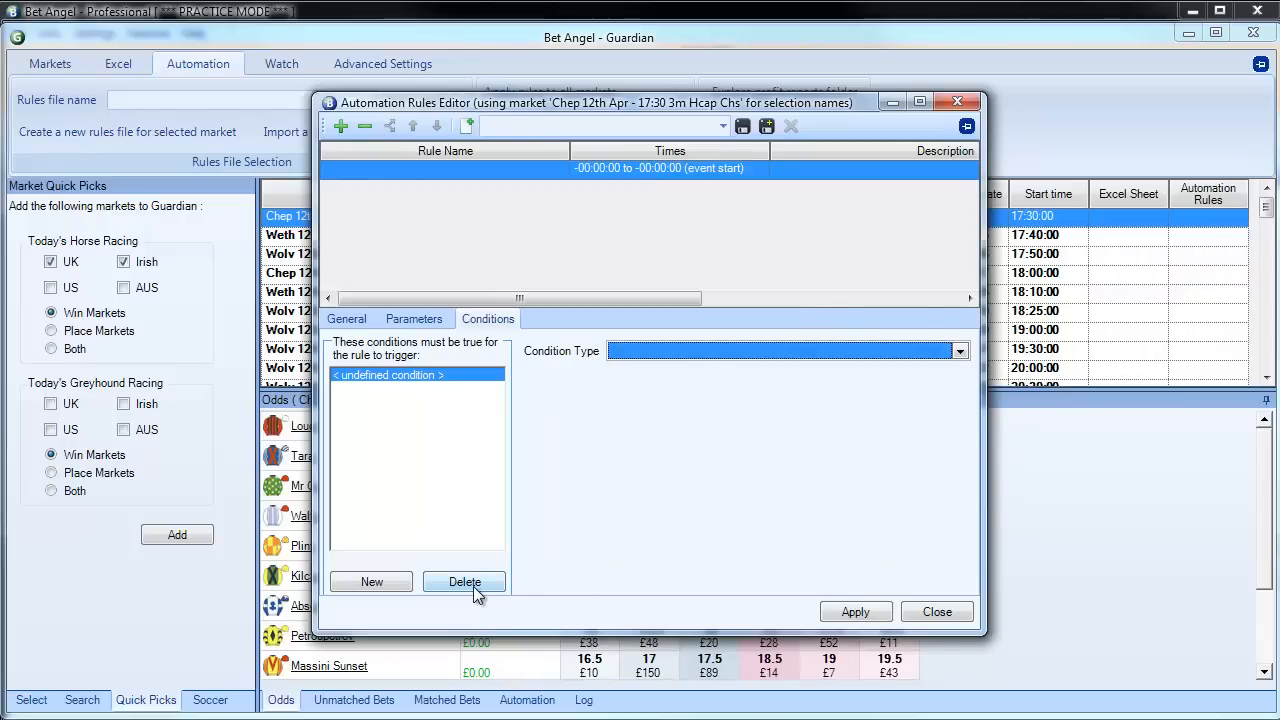
{"action": "left_click", "coordinate": [414, 318]}
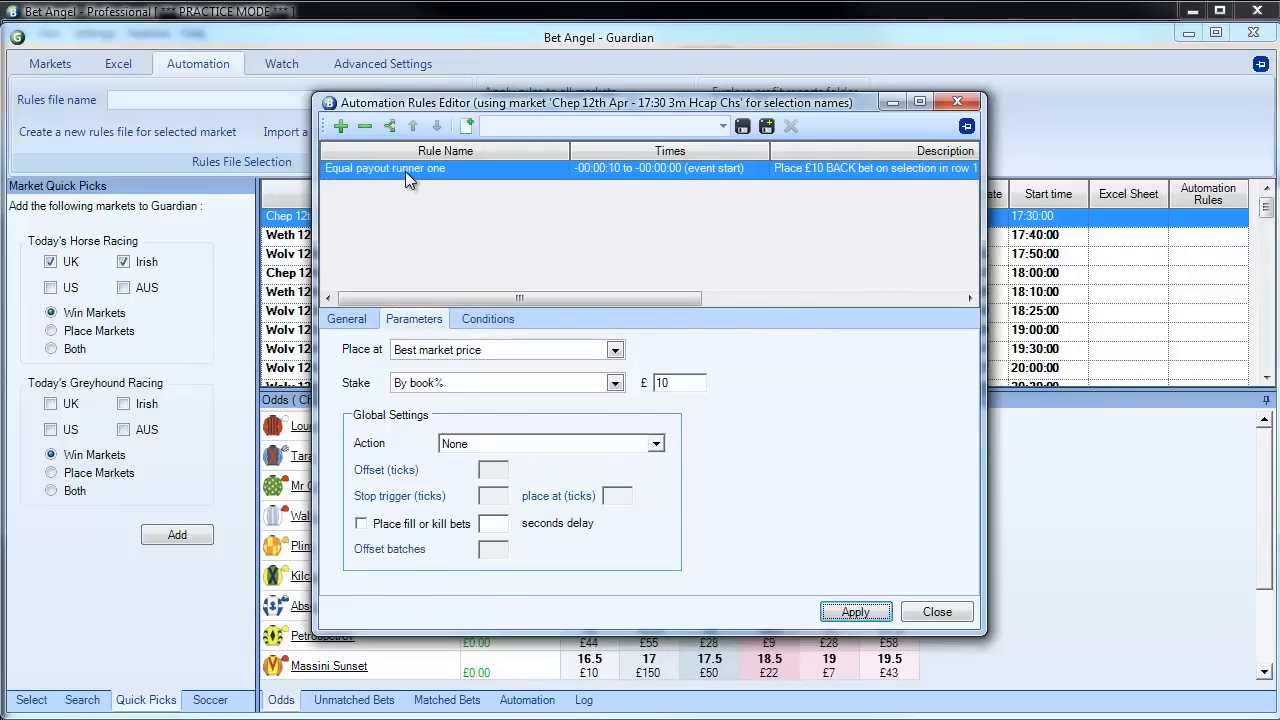
Rename the rule to 'Equal payout runner two' and apply the change.
{"action": "left_click", "coordinate": [347, 318]}
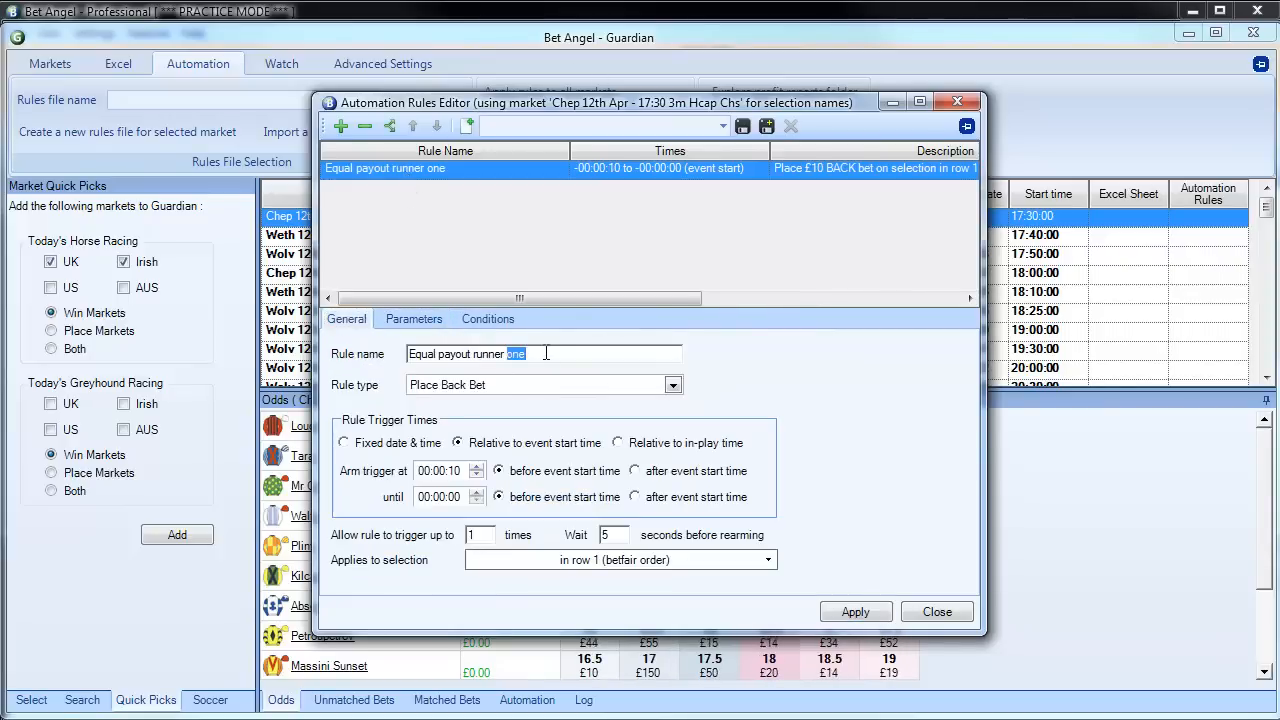
{"action": "type", "text": "two"}
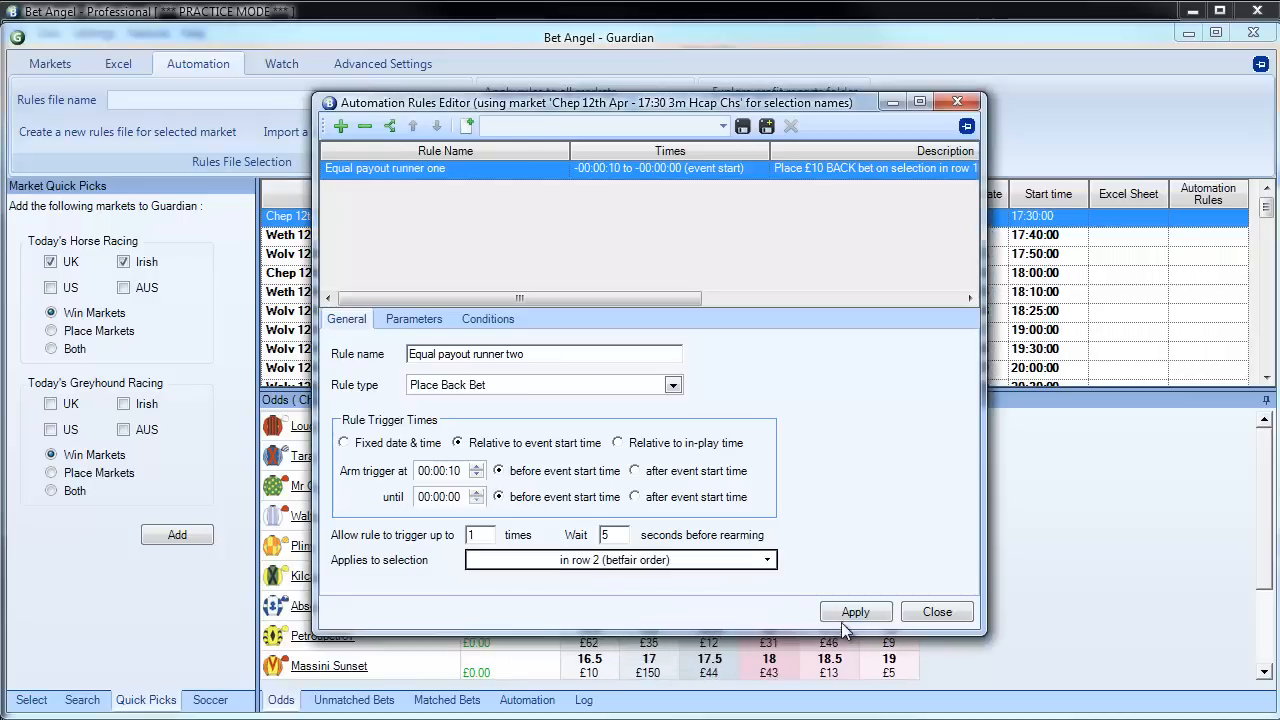
{"action": "left_click", "coordinate": [855, 611]}
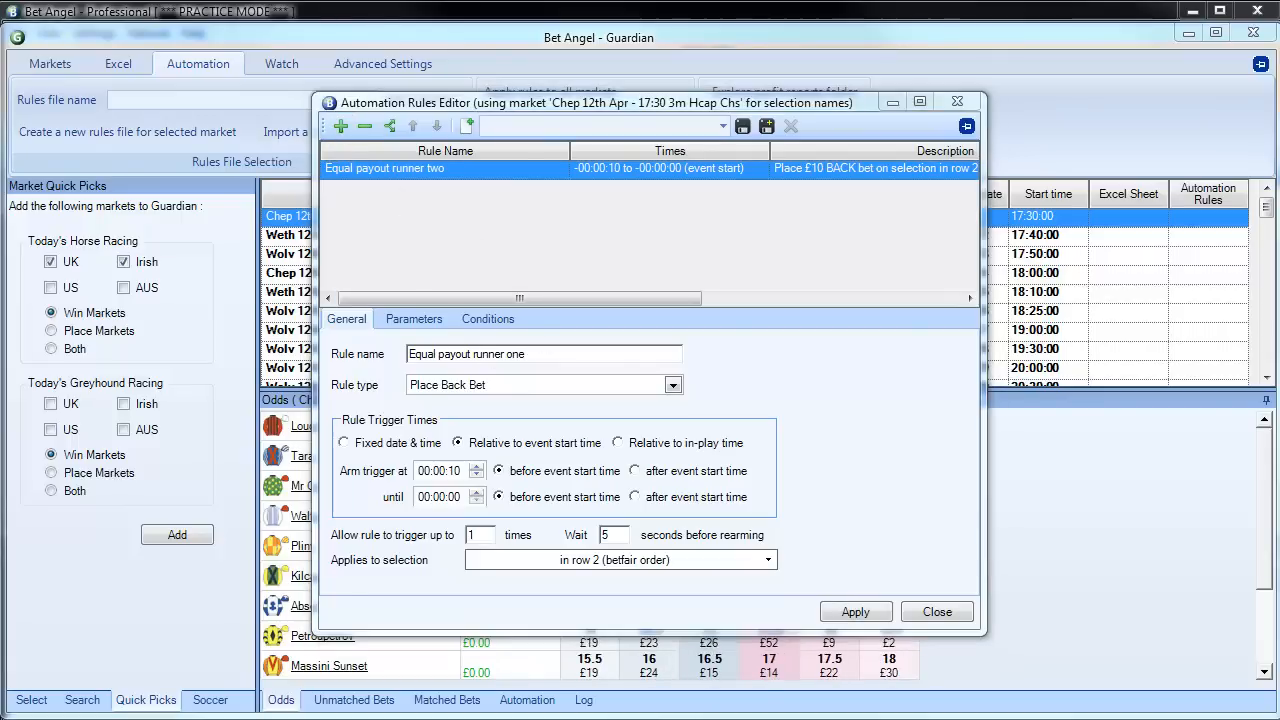
Add a new 'Equal payout runner one' rule as a Place Back Bet armed at 10 seconds.
{"action": "left_click", "coordinate": [340, 126]}
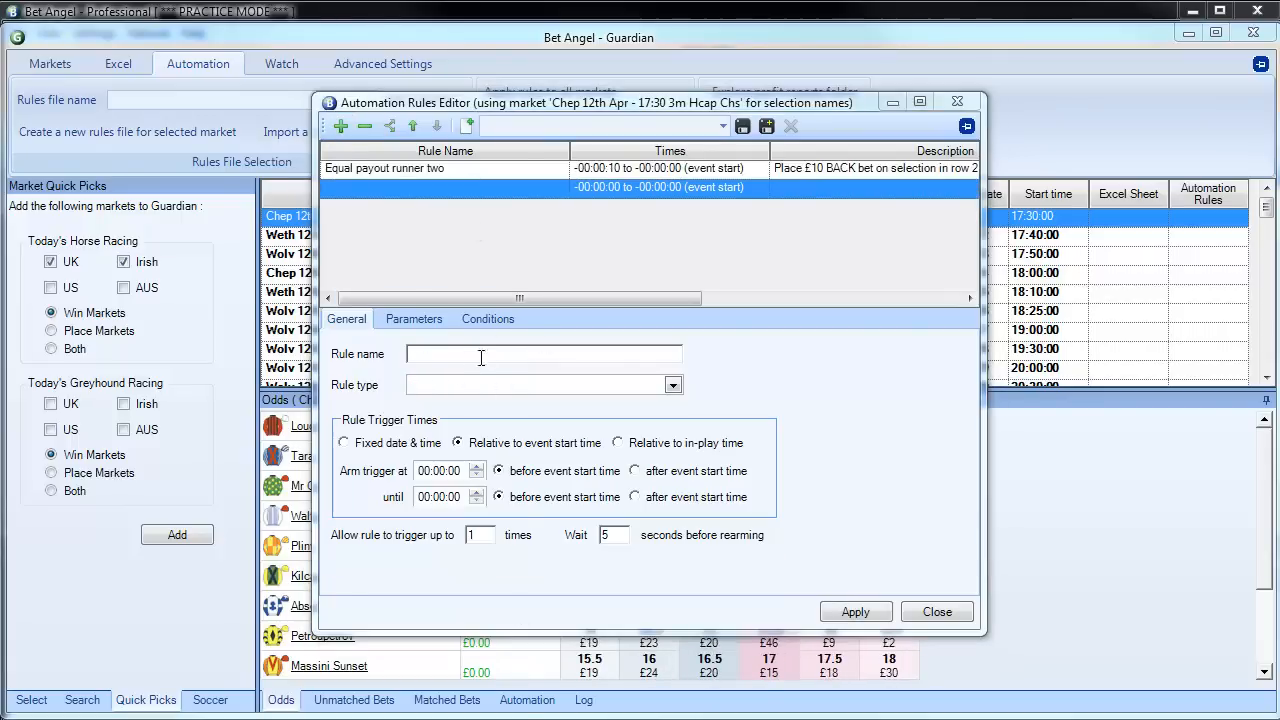
{"action": "type", "text": "Equal payout runner one"}
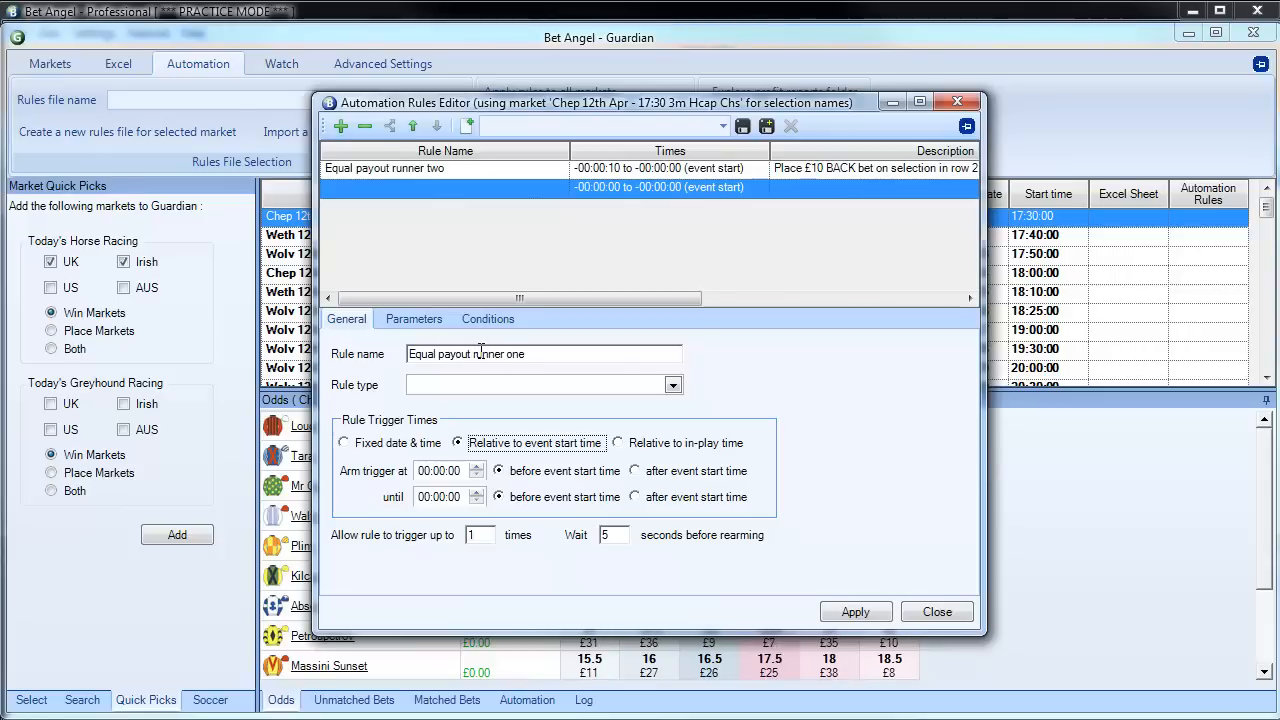
{"action": "left_click", "coordinate": [672, 385]}
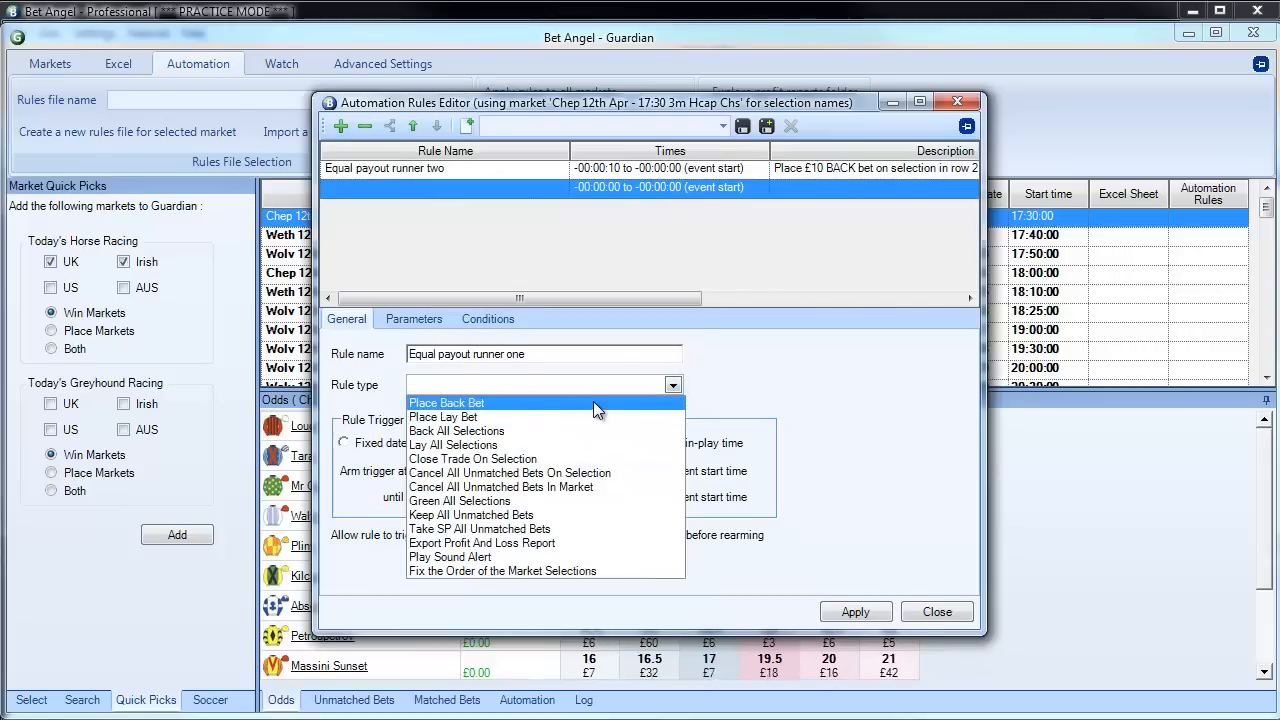
{"action": "left_click", "coordinate": [446, 402]}
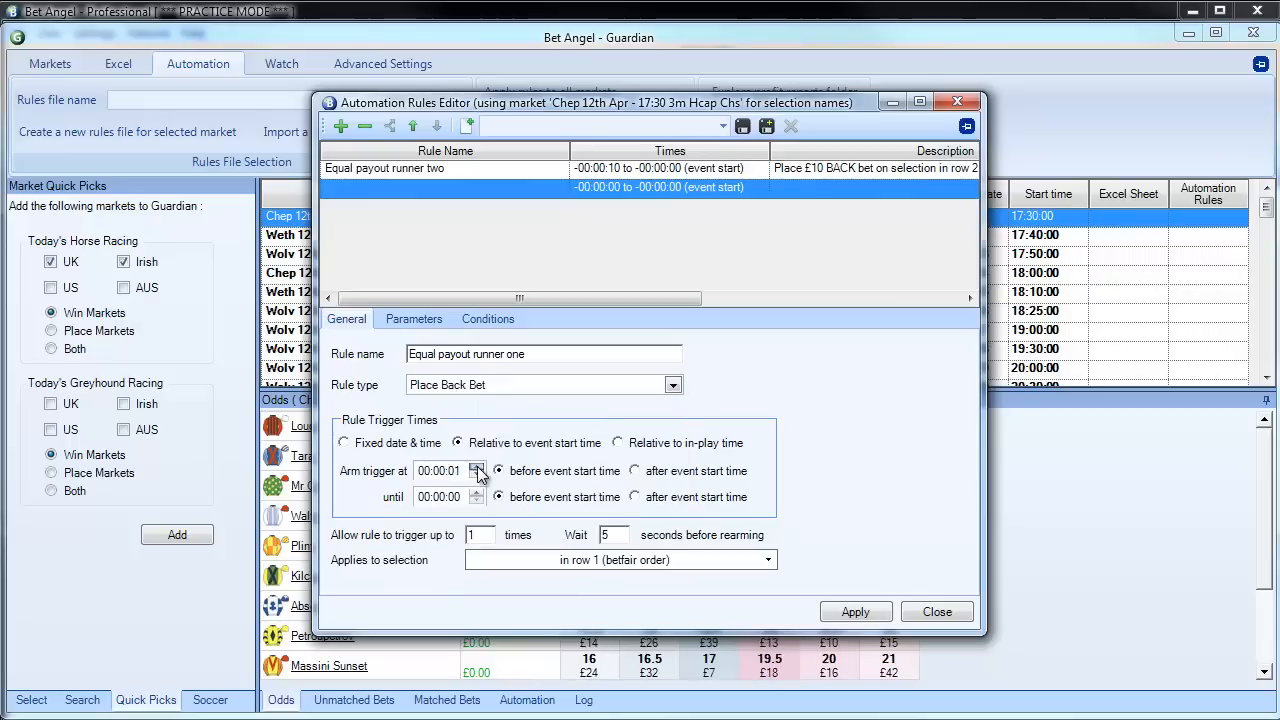
{"action": "left_click", "coordinate": [479, 466]}
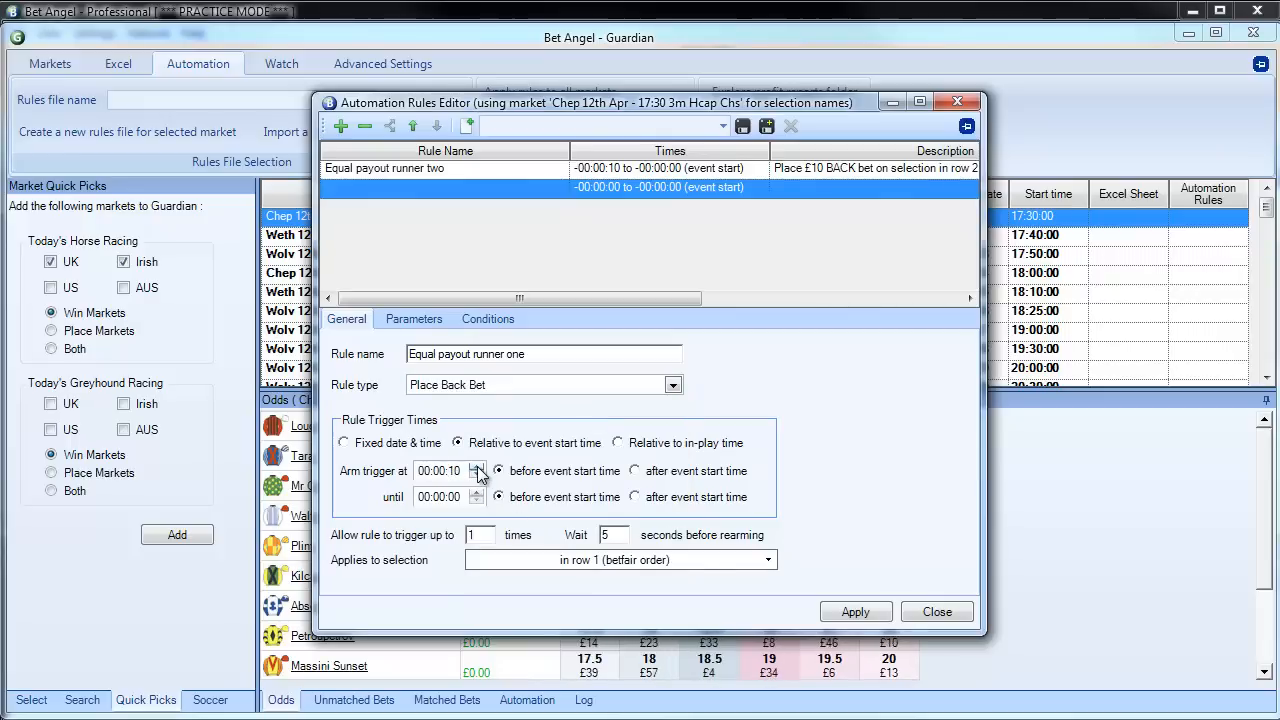
Set best market price with a 10 by book% stake, and save as 'Equal payout'.
{"action": "left_click", "coordinate": [414, 318]}
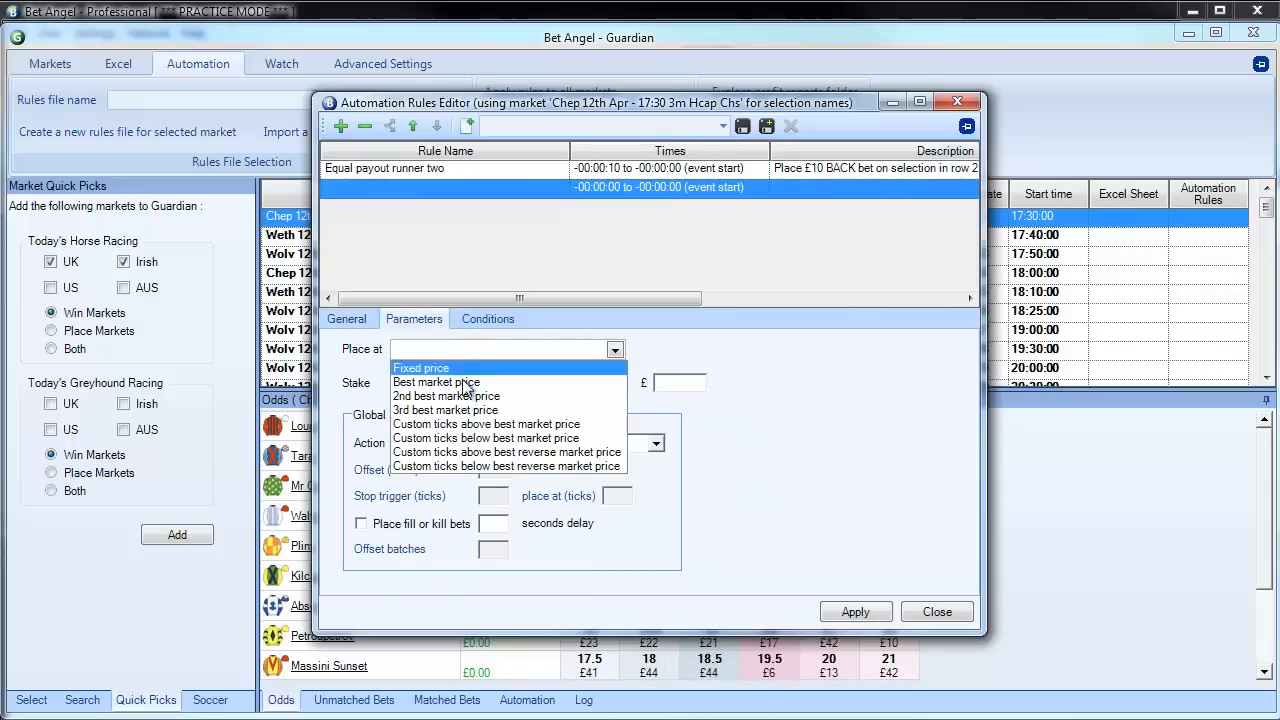
{"action": "left_click", "coordinate": [436, 382]}
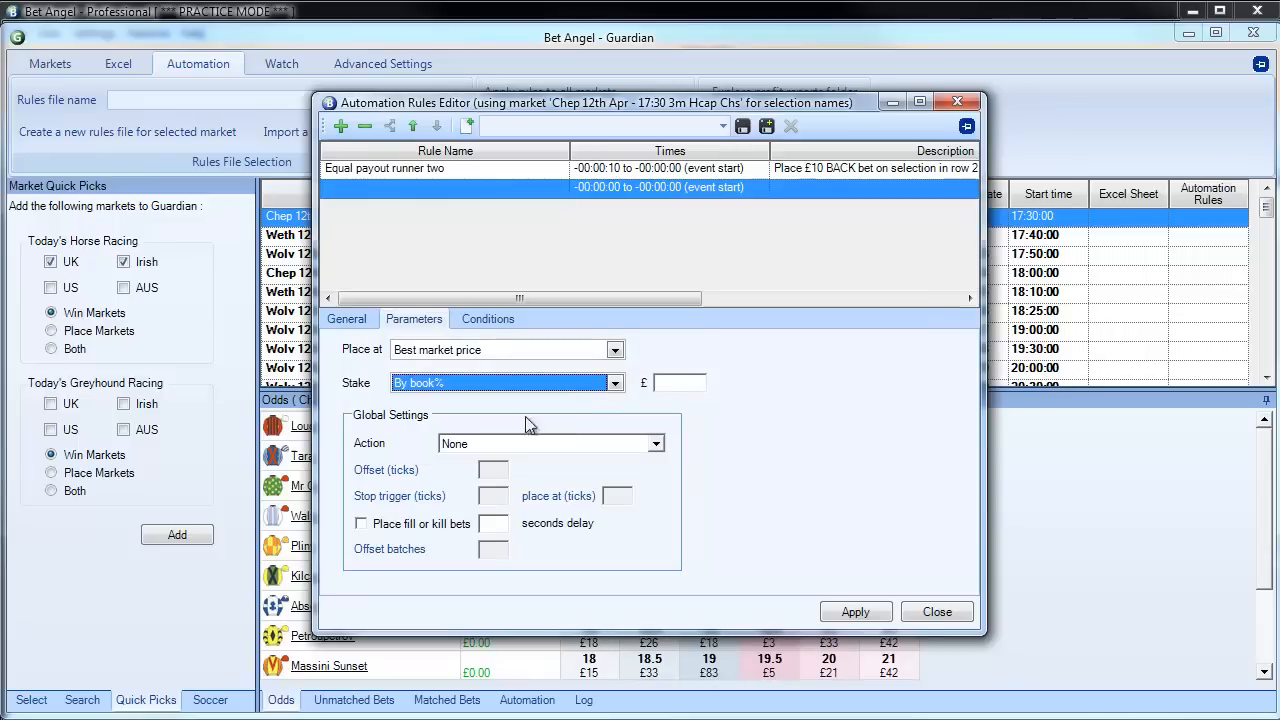
{"action": "type", "text": "10"}
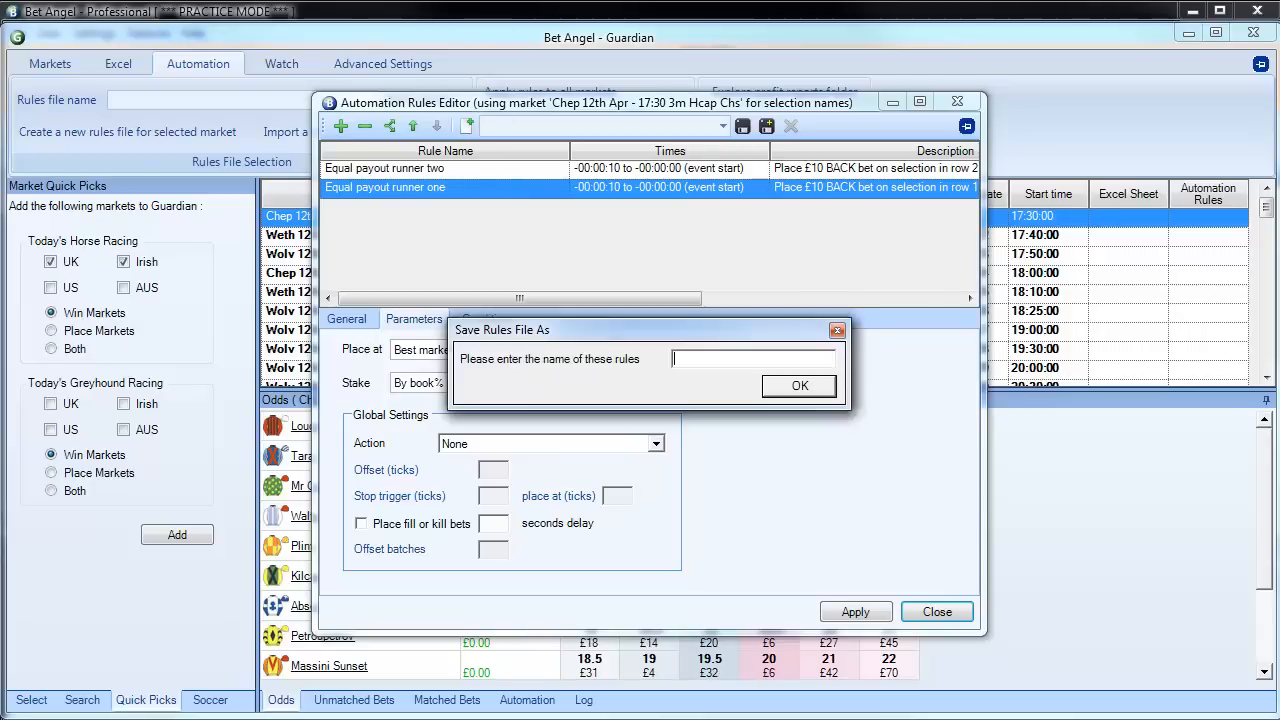
{"action": "type", "text": "E"}
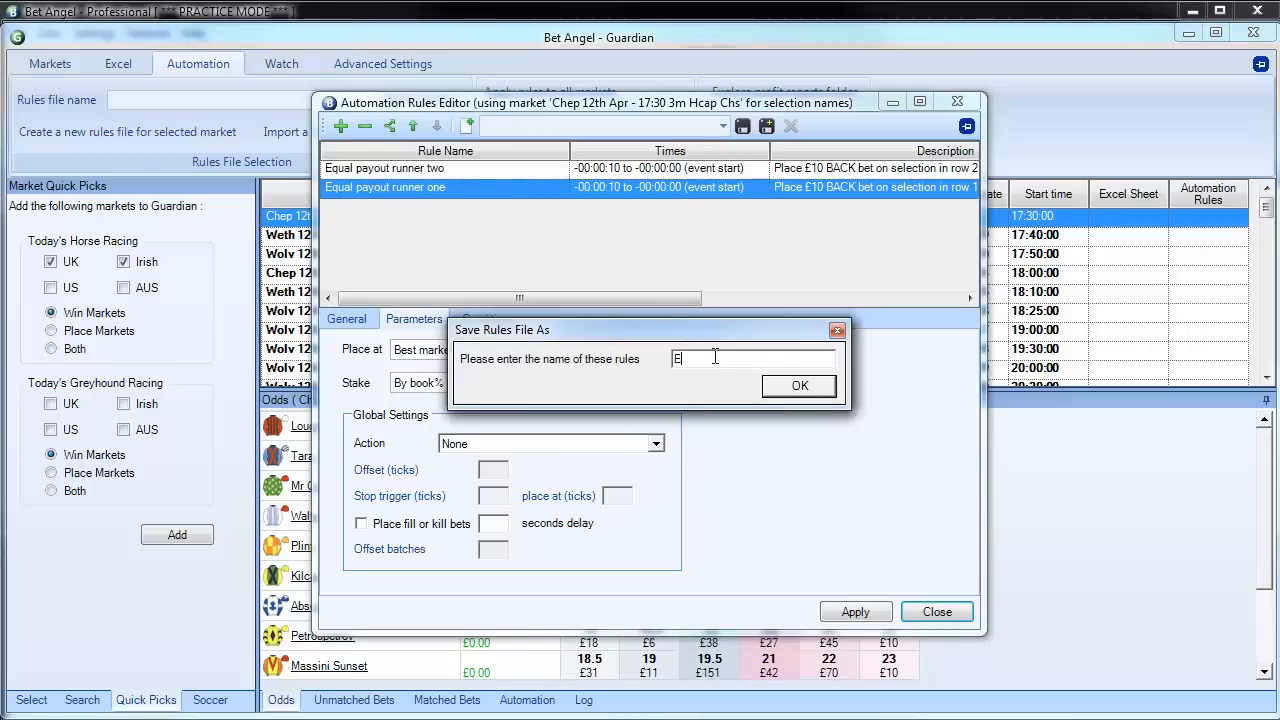
{"action": "type", "text": "Equal payout"}
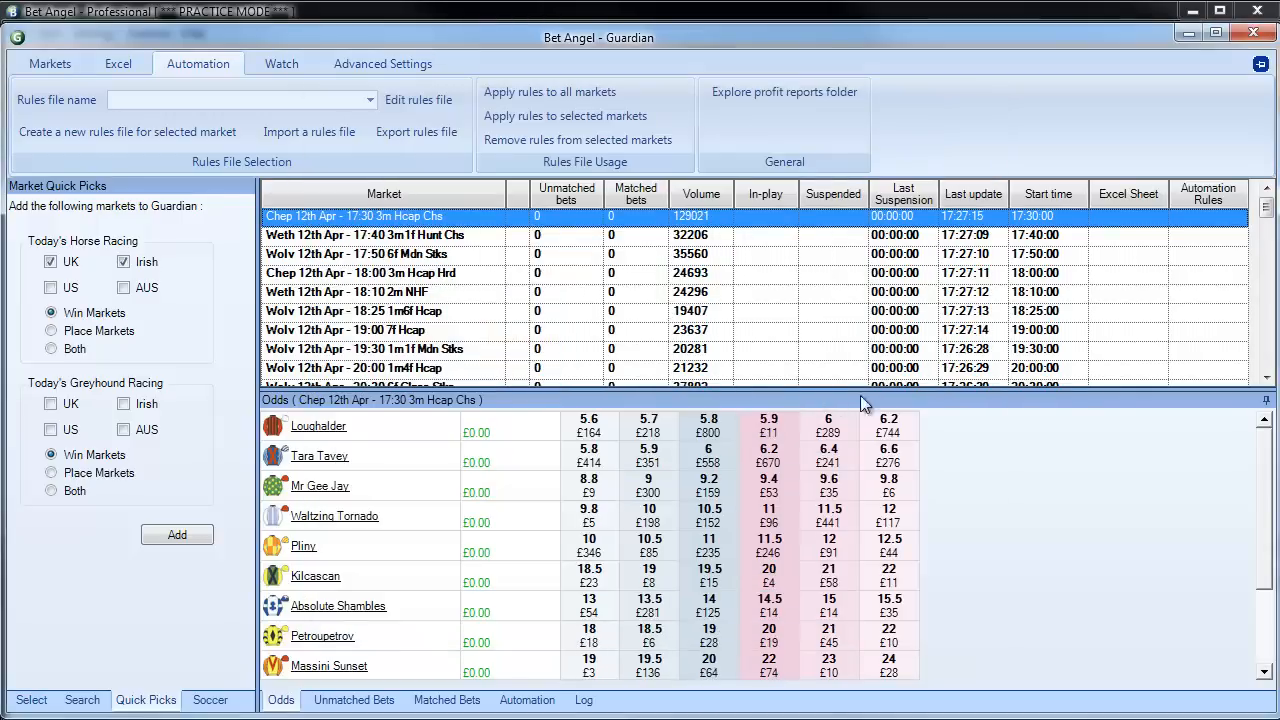
Choose 'Equal payout' in the Chep 17:30 market's Automation Rules cell.
{"action": "left_click", "coordinate": [1239, 216]}
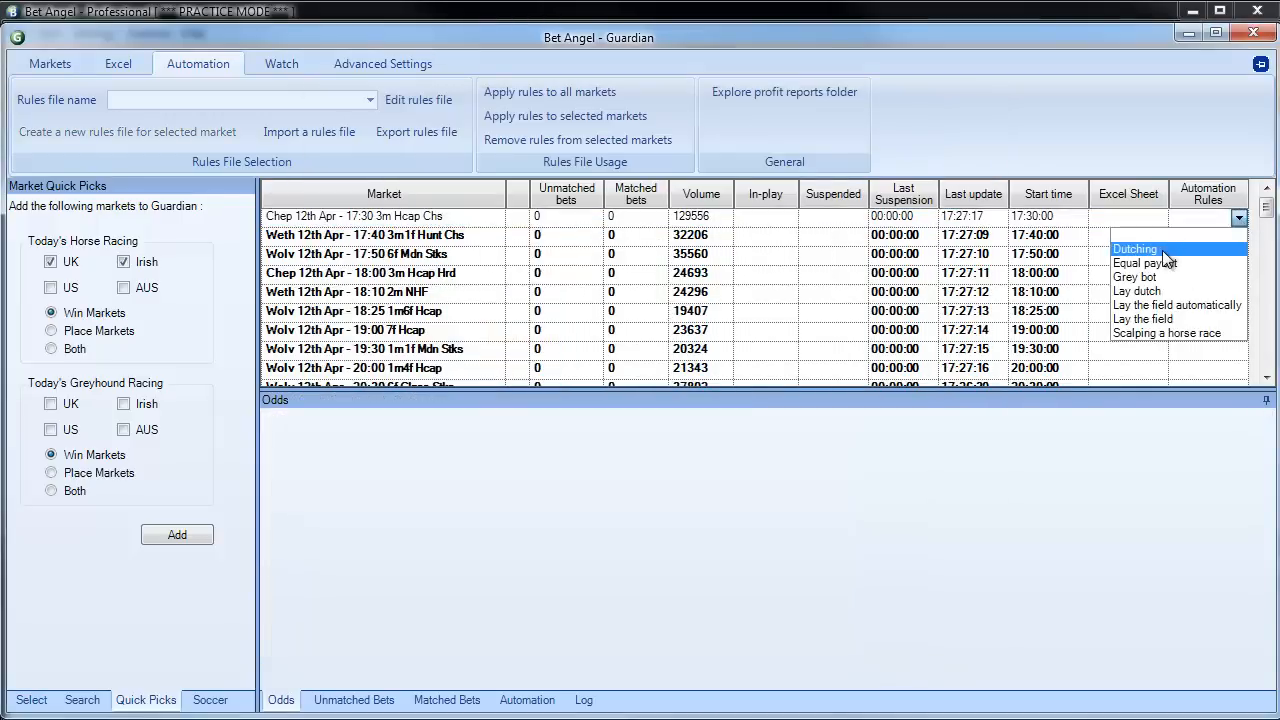
{"action": "left_click", "coordinate": [1145, 262]}
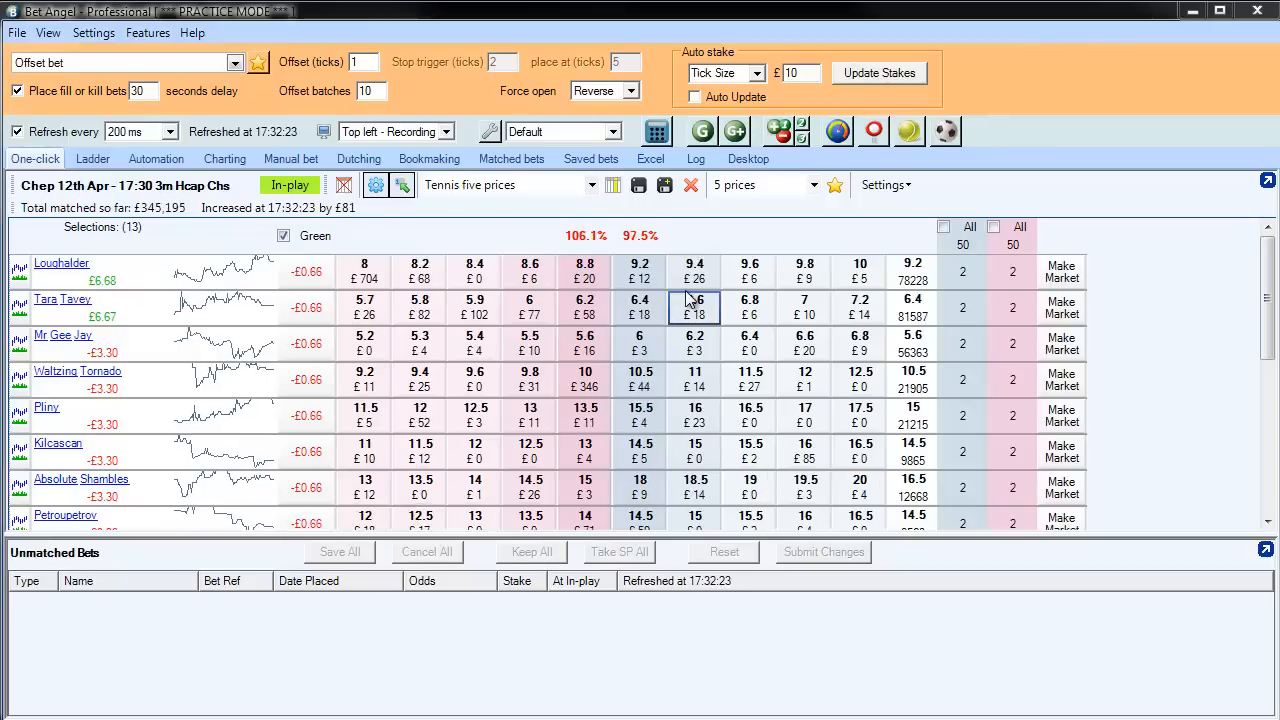
Show the Matched bets tab listing back bets on Tara Tavey and Loughalder.
{"action": "left_click", "coordinate": [511, 158]}
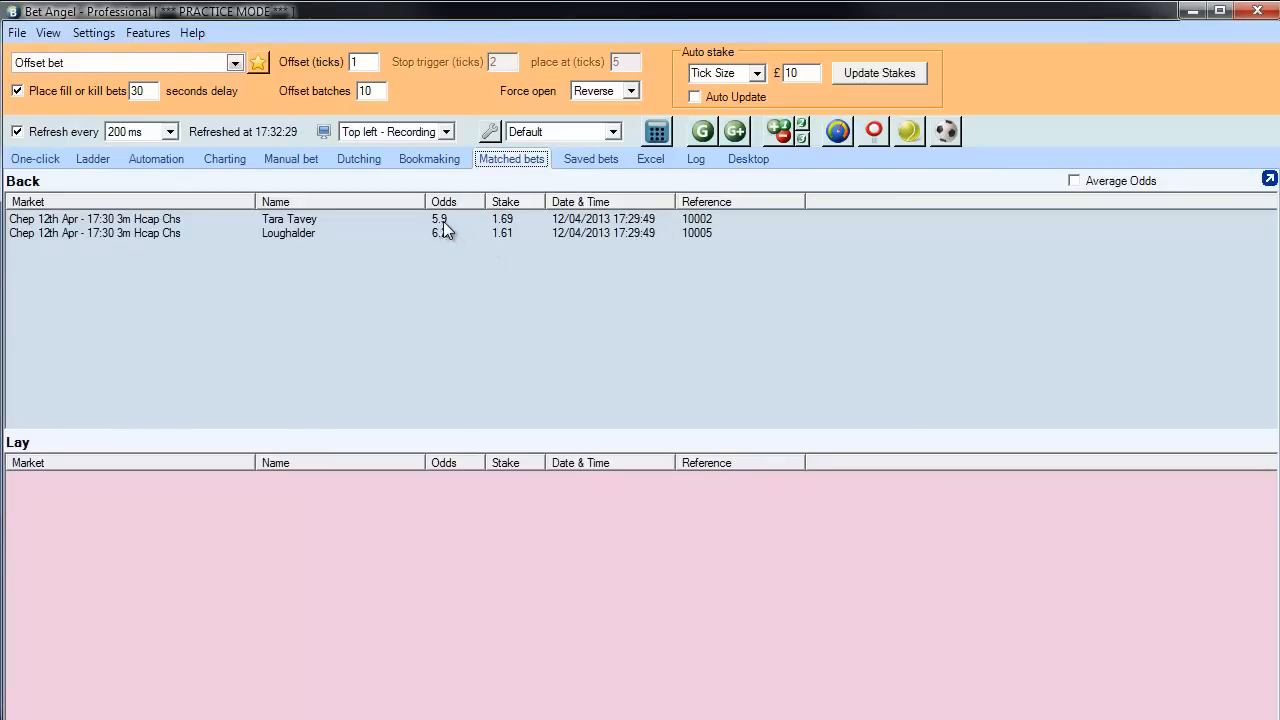
{"action": "mouse_move", "coordinate": [428, 244]}
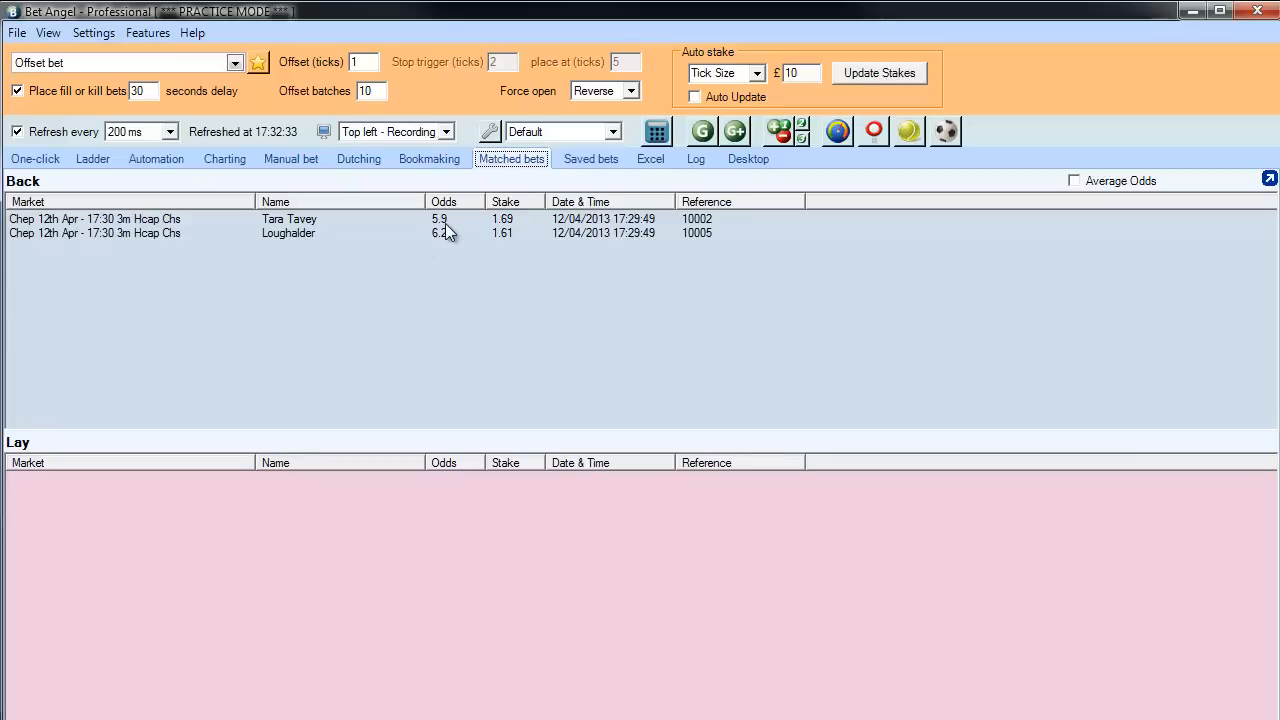
{"action": "mouse_move", "coordinate": [519, 238]}
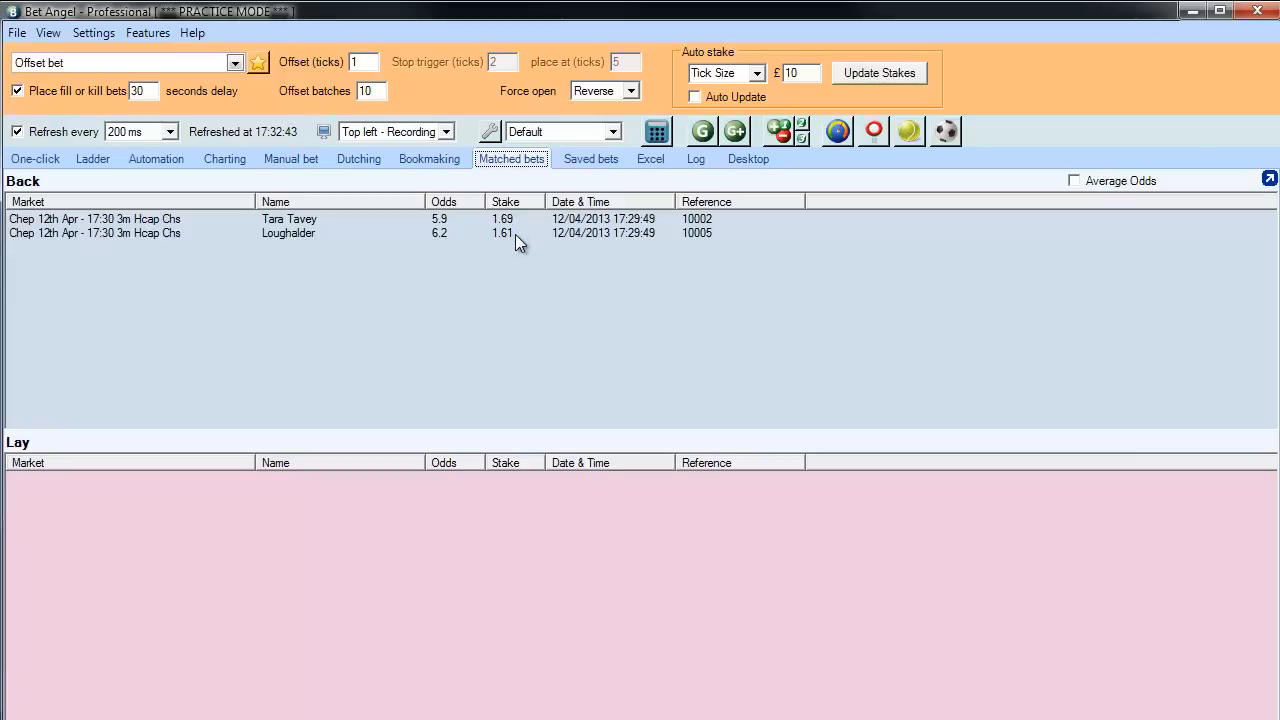
{"action": "mouse_move", "coordinate": [512, 249]}
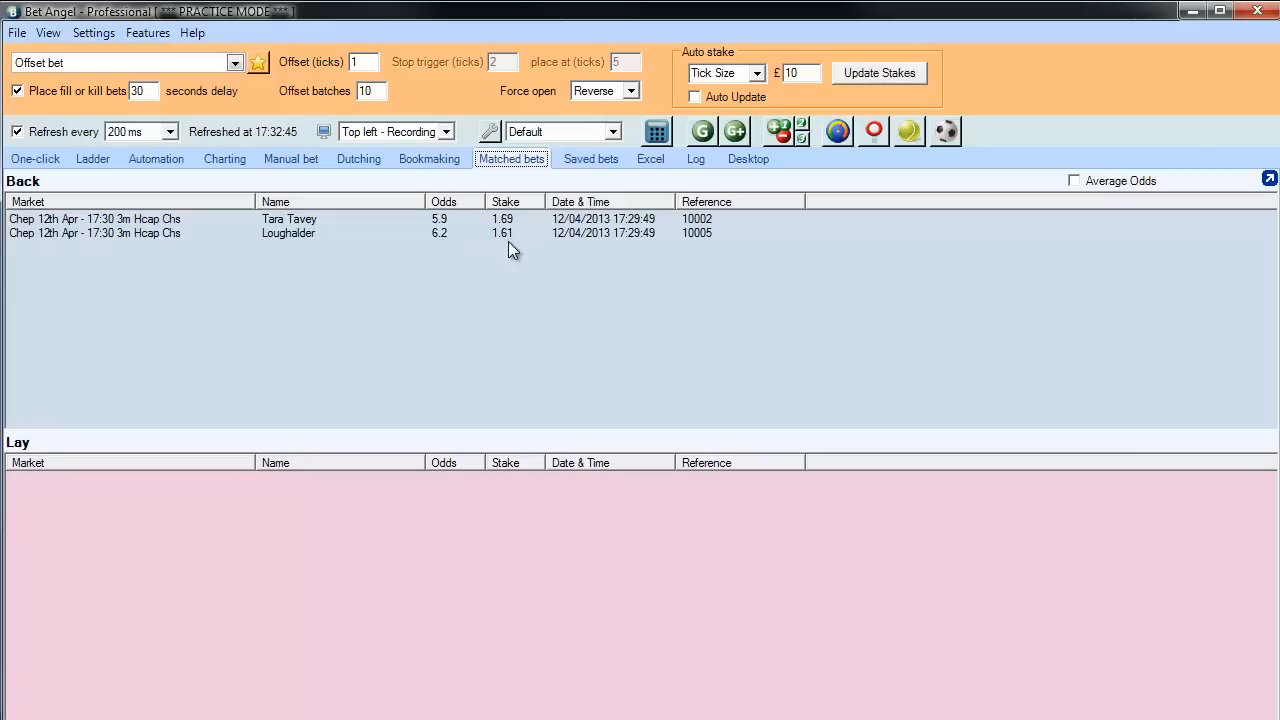
{"action": "mouse_move", "coordinate": [519, 268]}
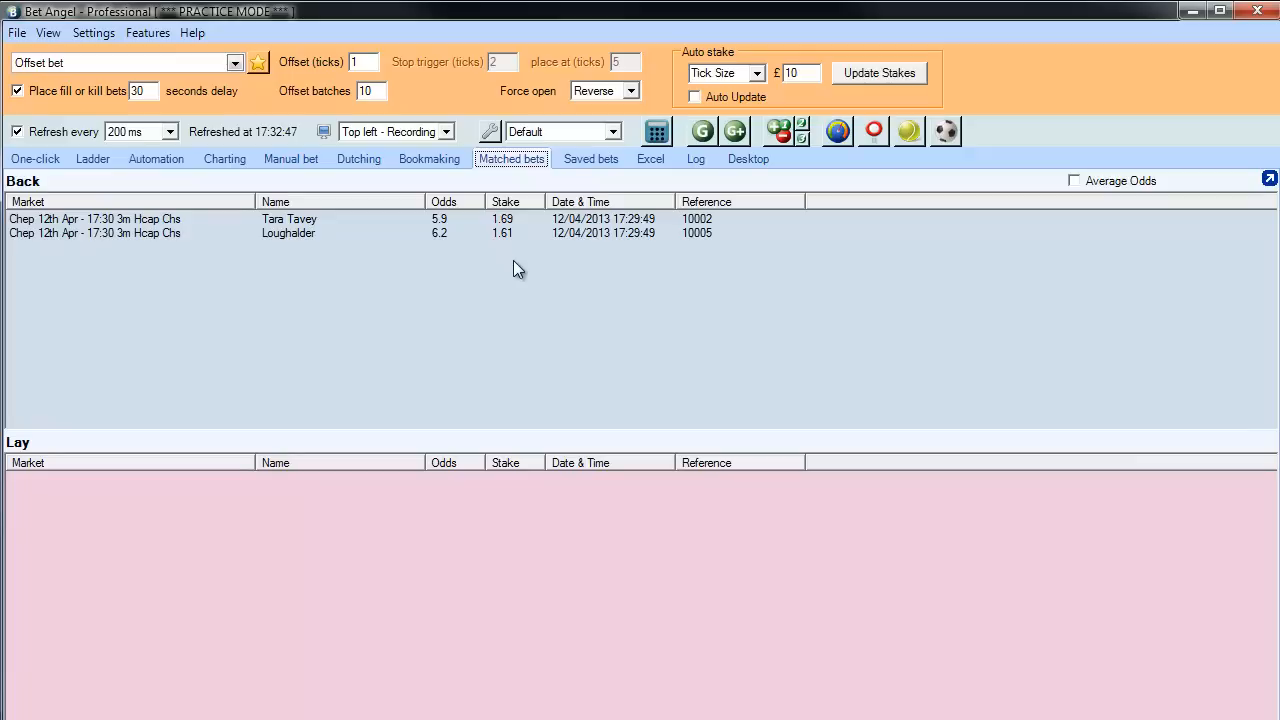
{"action": "mouse_move", "coordinate": [184, 221]}
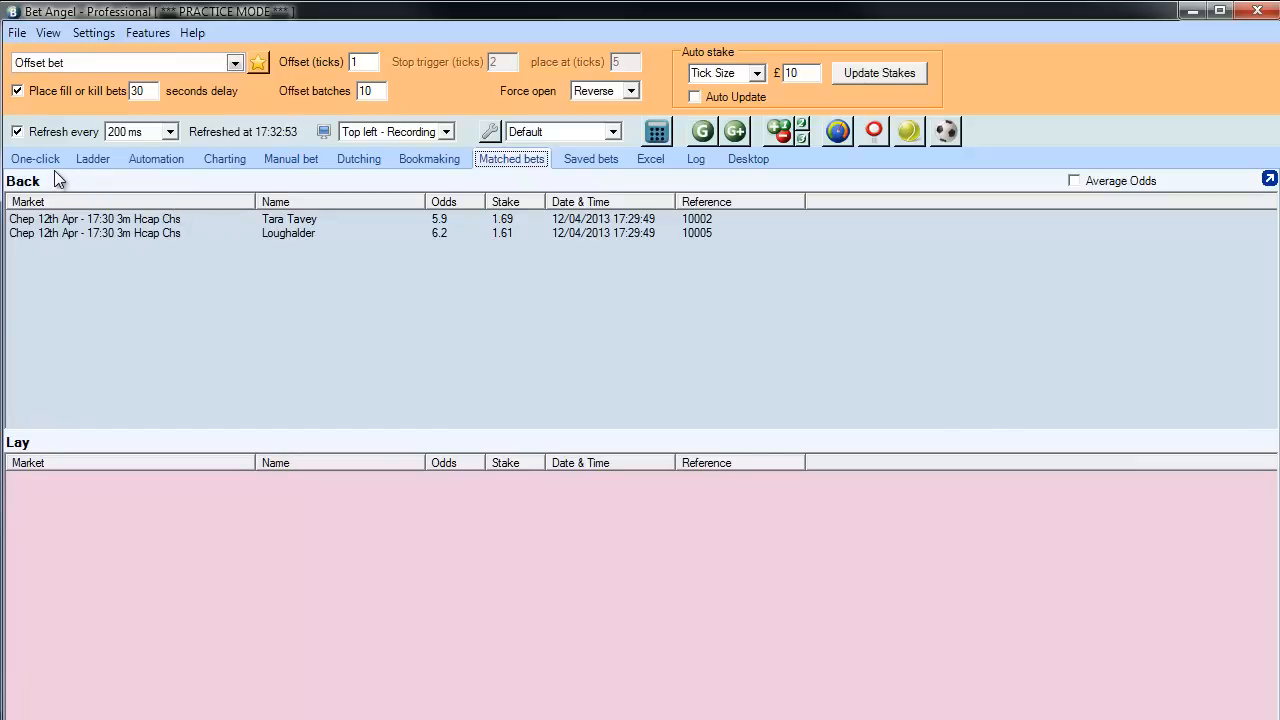
Leave Matched bets and return to the Guardian market list.
{"action": "left_click", "coordinate": [34, 158]}
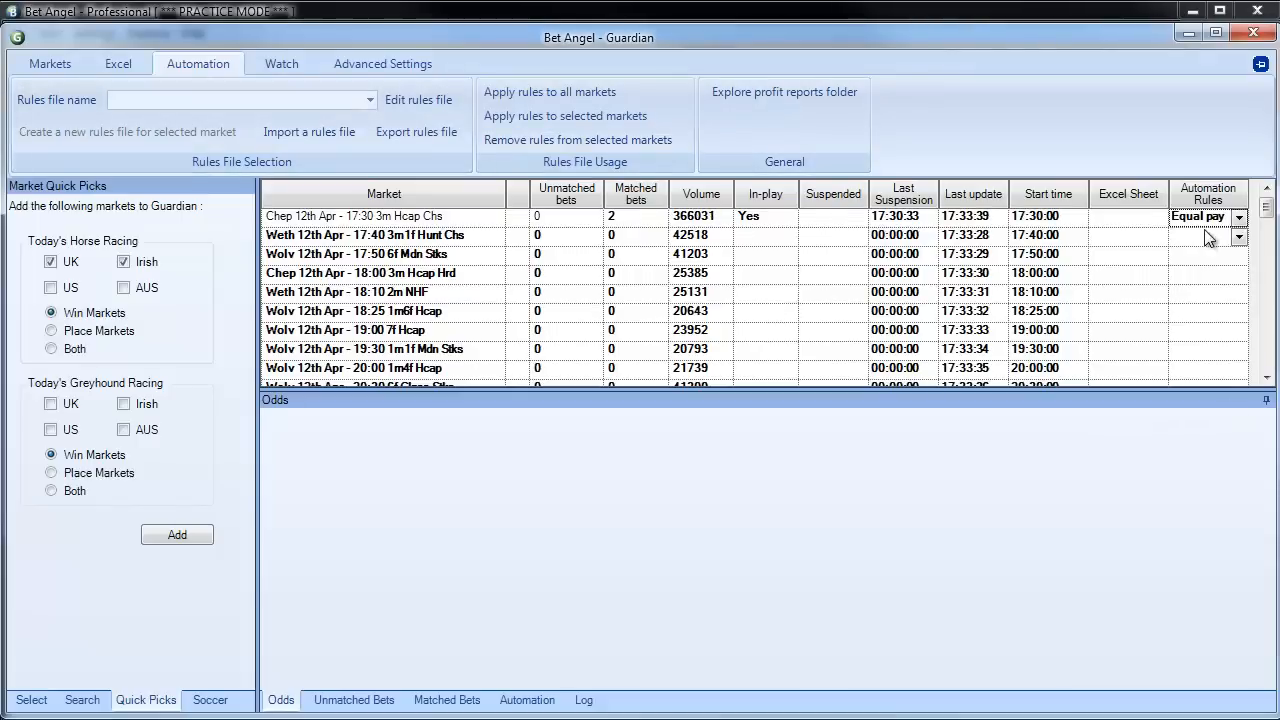
Select the 'Equal payout' rules file and apply it to all markets.
{"action": "left_click", "coordinate": [1239, 217]}
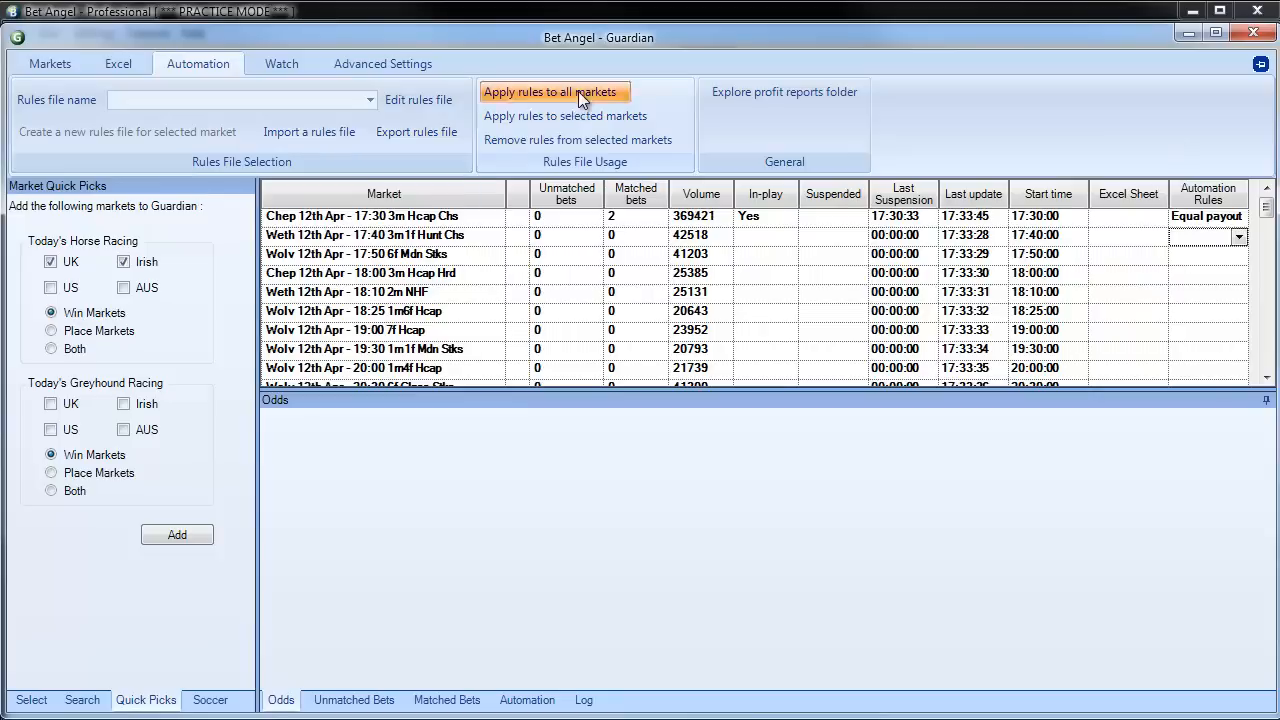
{"action": "left_click", "coordinate": [369, 99]}
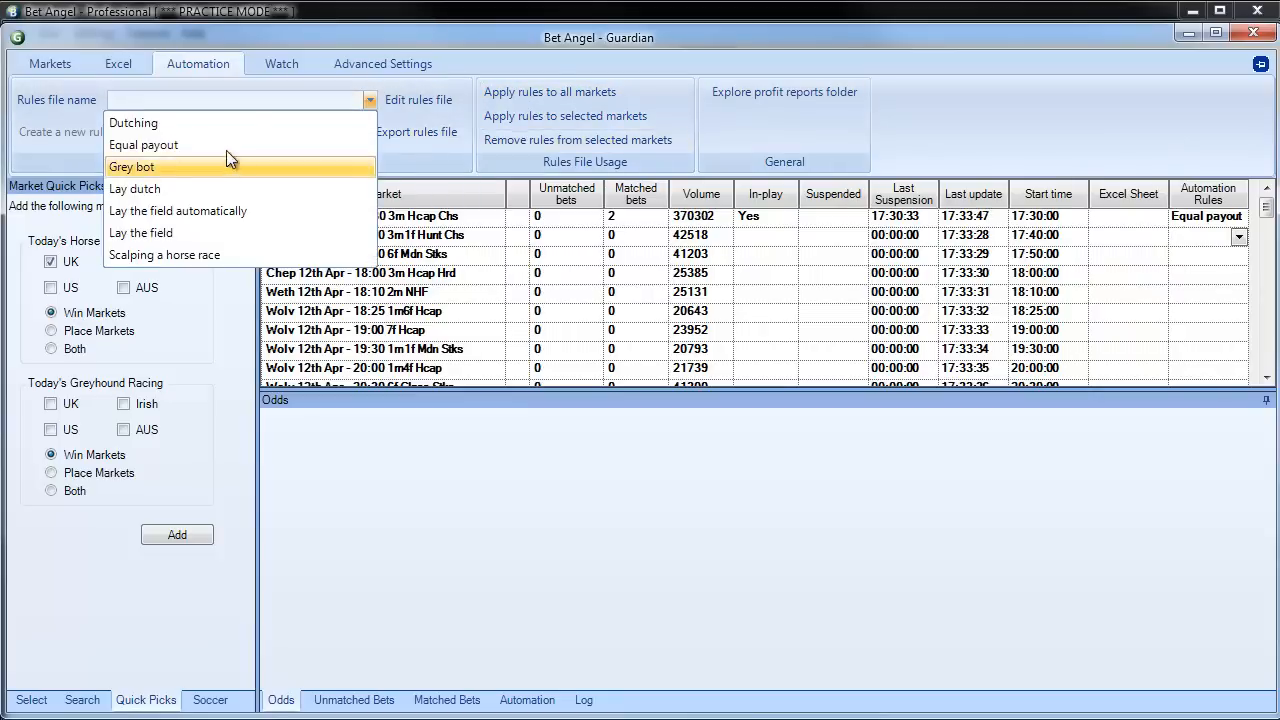
{"action": "left_click", "coordinate": [143, 145]}
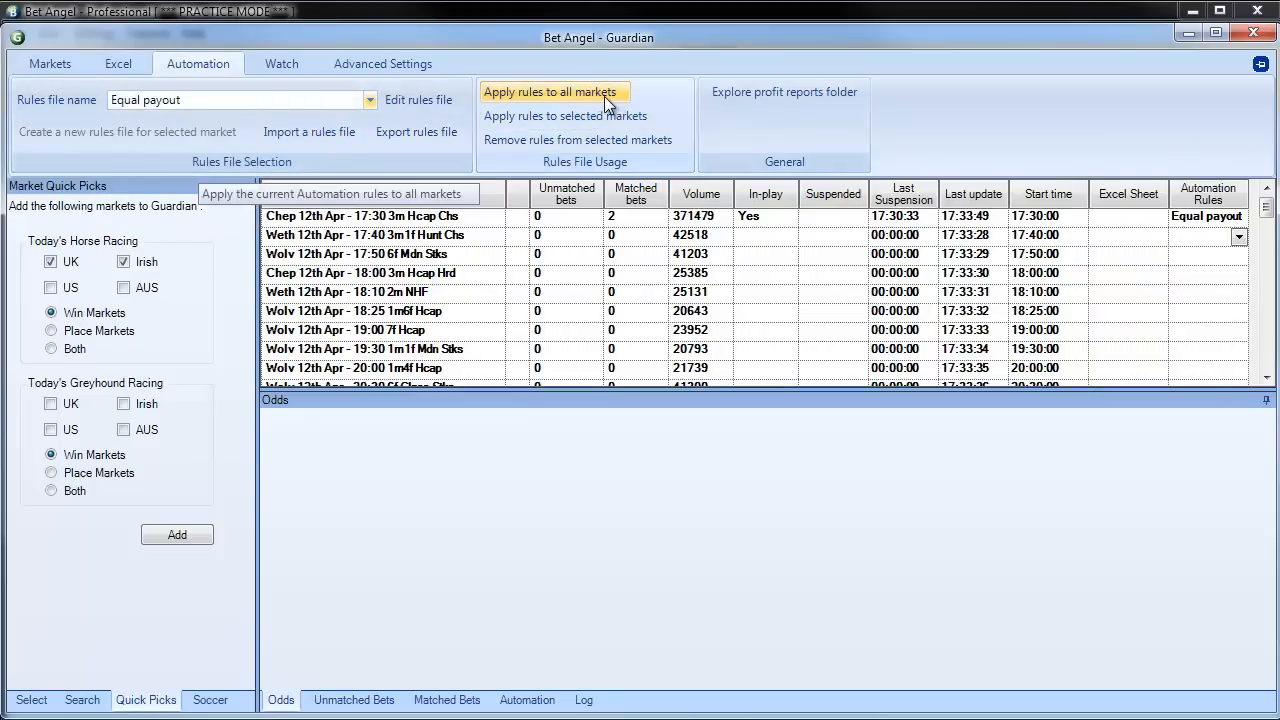
{"action": "left_click", "coordinate": [548, 91]}
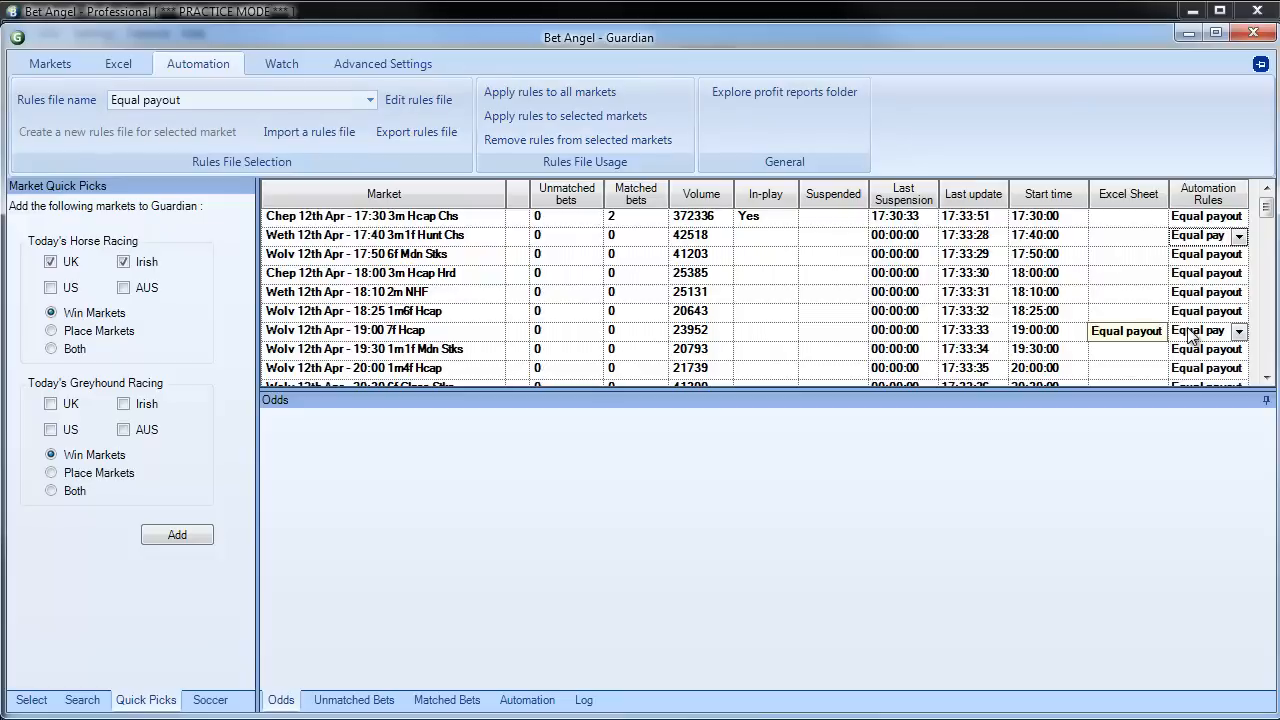